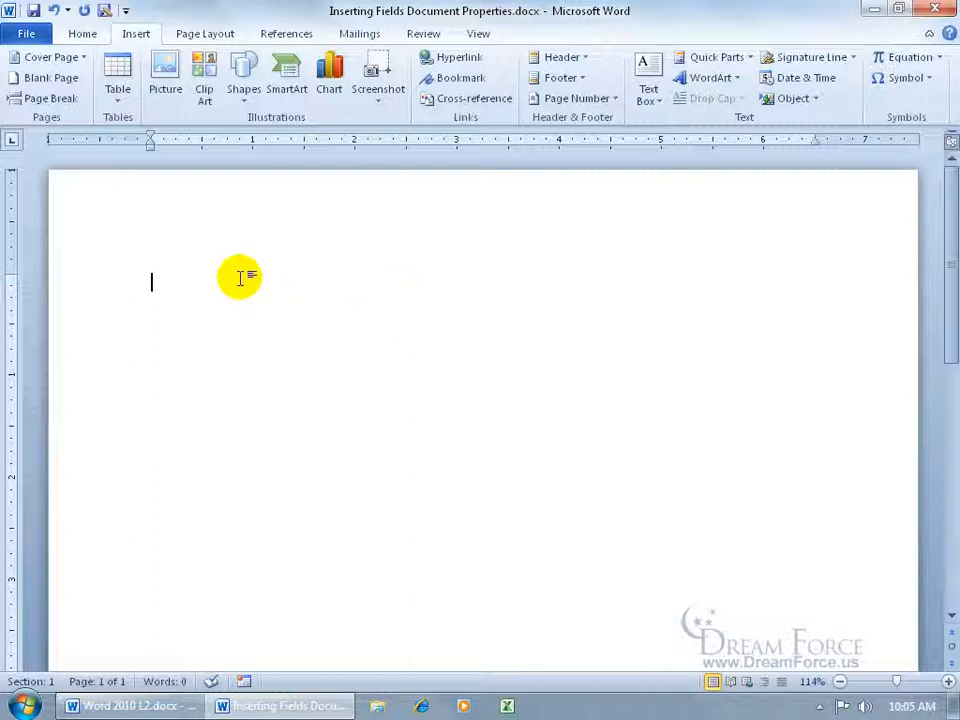
{"action": "mouse_move", "coordinate": [696, 140]}
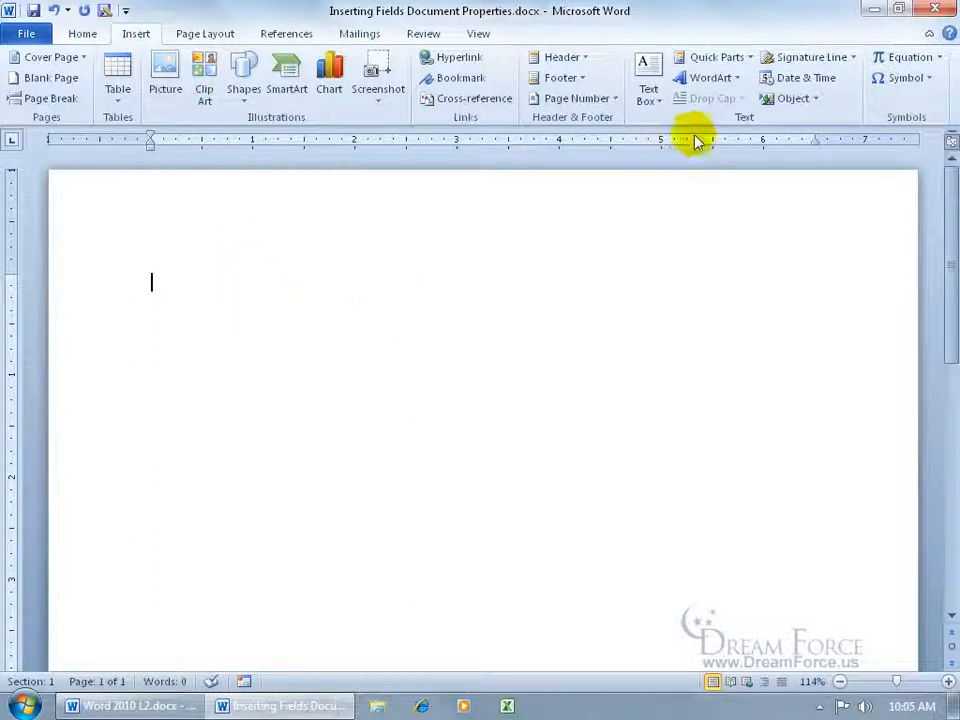
- Show the Quick Parts menu with its Document Property and Field options
{"action": "left_click", "coordinate": [716, 56]}
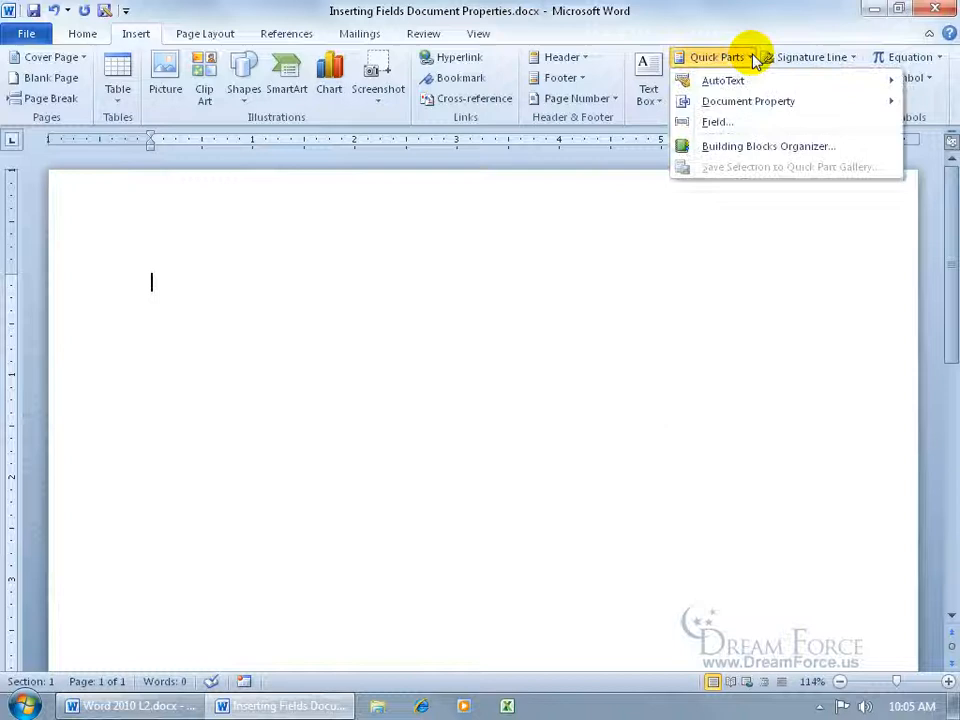
{"action": "mouse_move", "coordinate": [770, 168]}
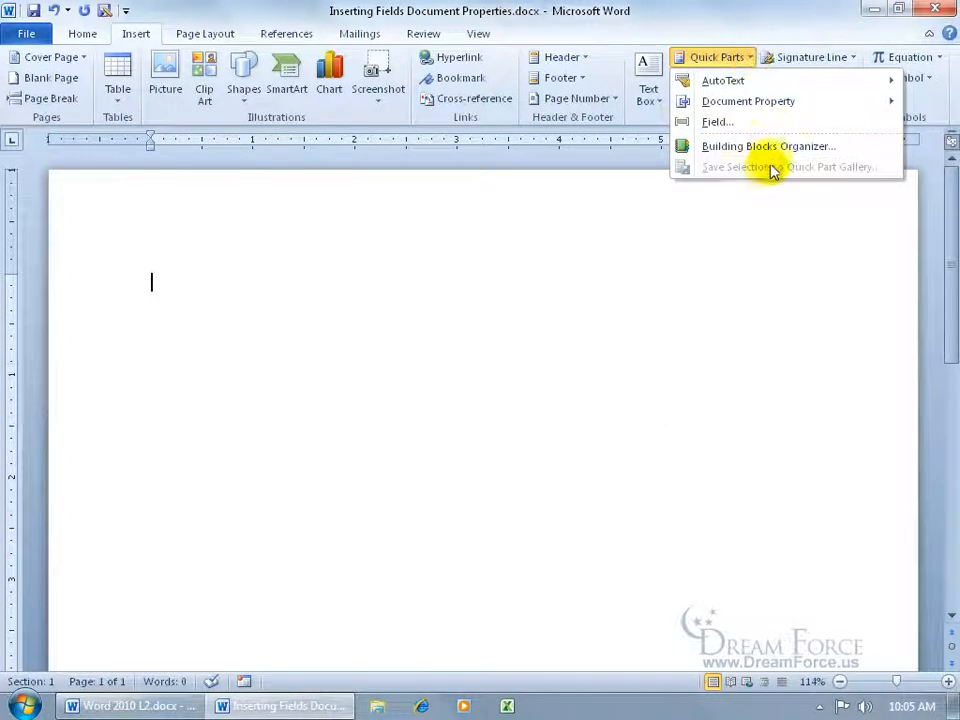
{"action": "mouse_move", "coordinate": [770, 178]}
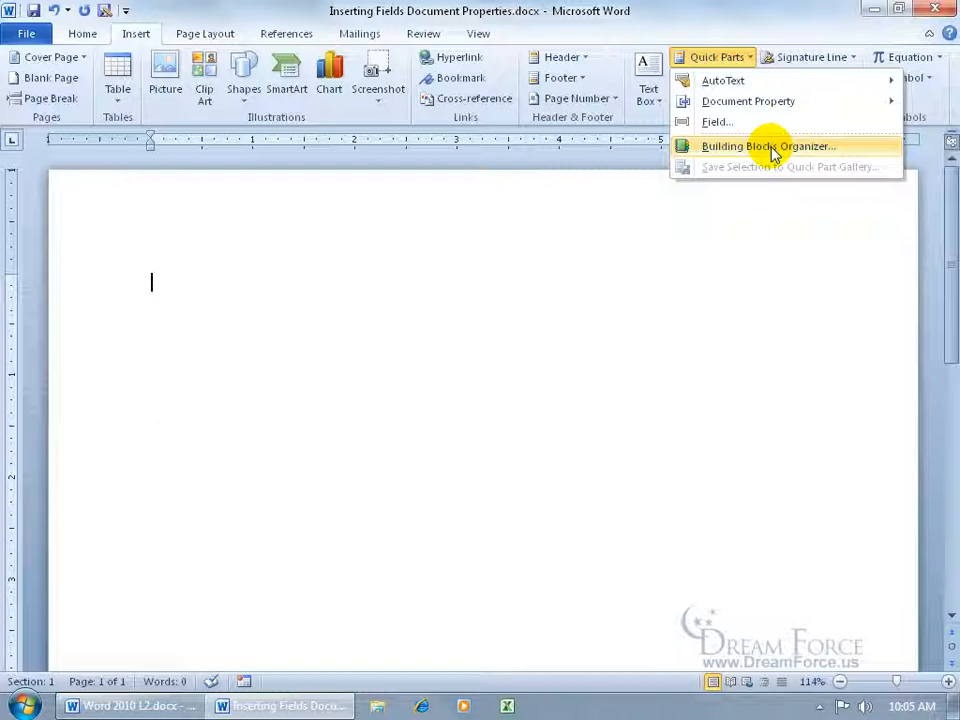
{"action": "mouse_move", "coordinate": [724, 80]}
{"action": "type", "text": "dream"}
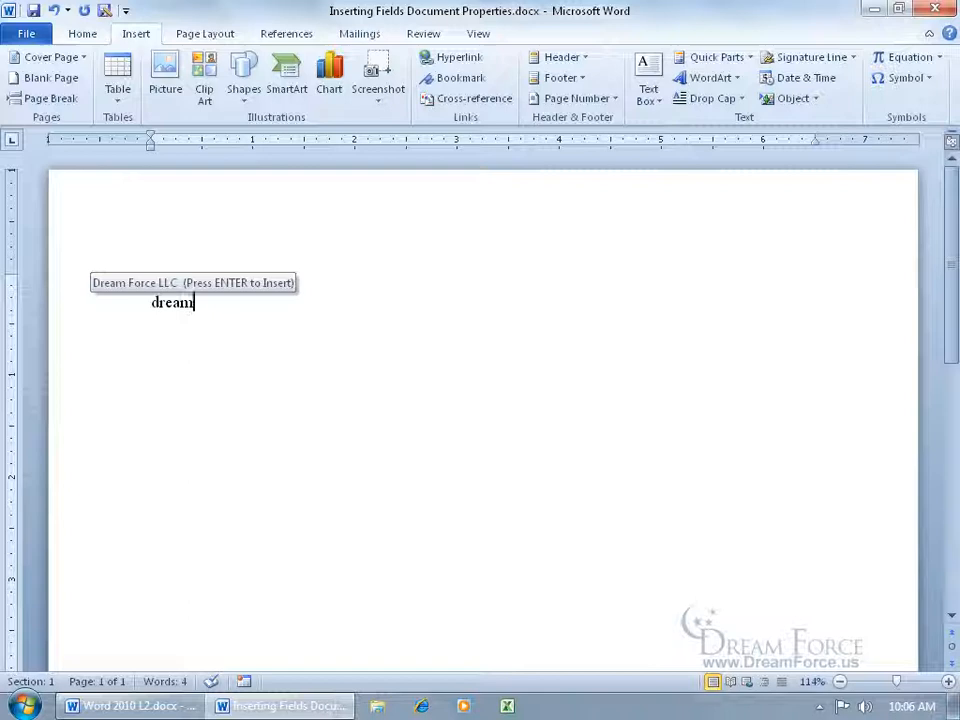
- Accept the suggested Dream Force LLC entry, then add a new line reading Spiffy Stories
{"action": "key", "text": "enter"}
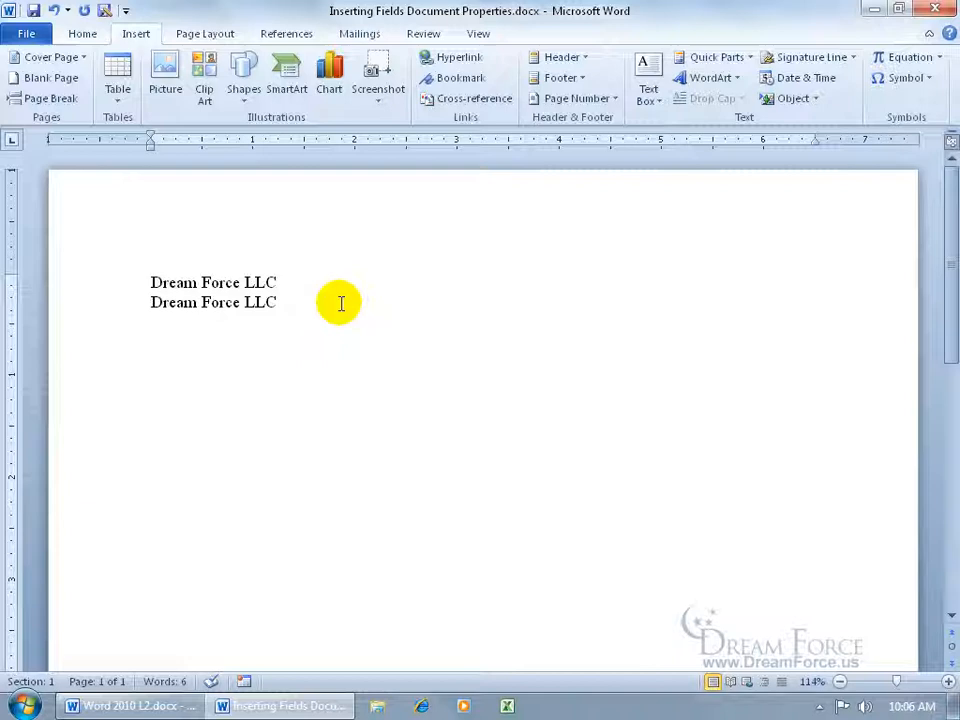
{"action": "key", "text": "enter"}
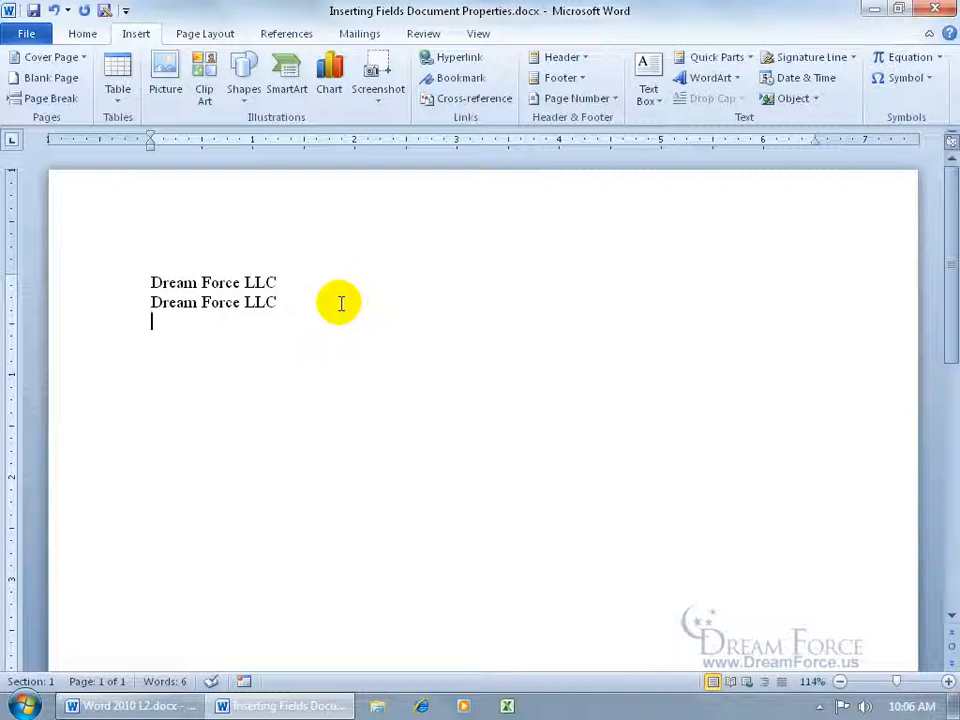
{"action": "type", "text": "Spiffy Stories"}
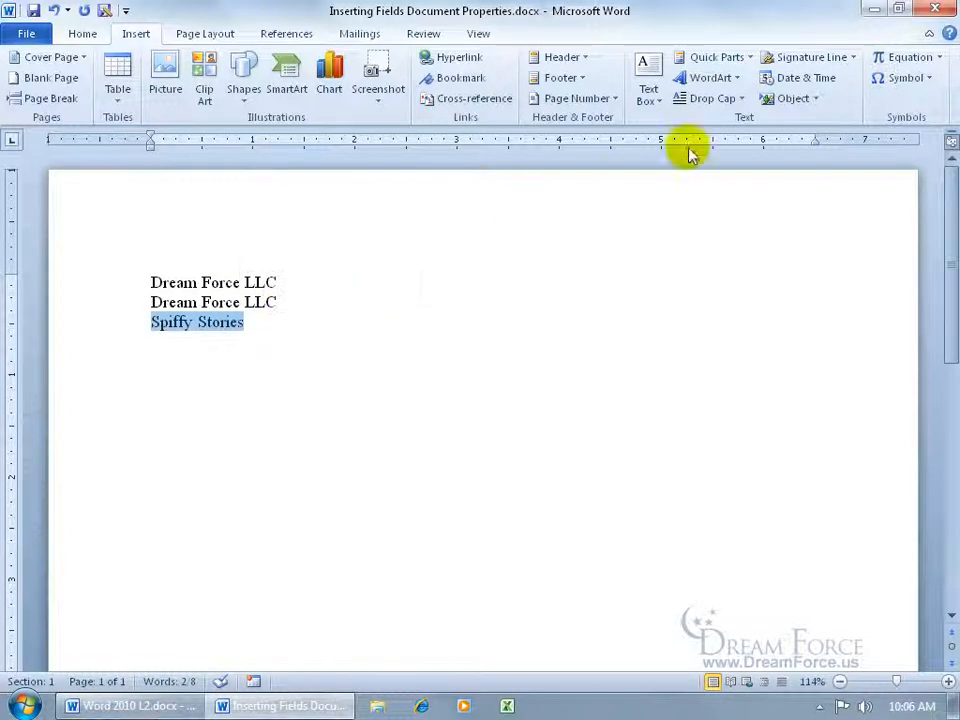
- Save Spiffy Stories to the AutoText gallery, then reinsert it by typing 'spif'
{"action": "left_click", "coordinate": [712, 56]}
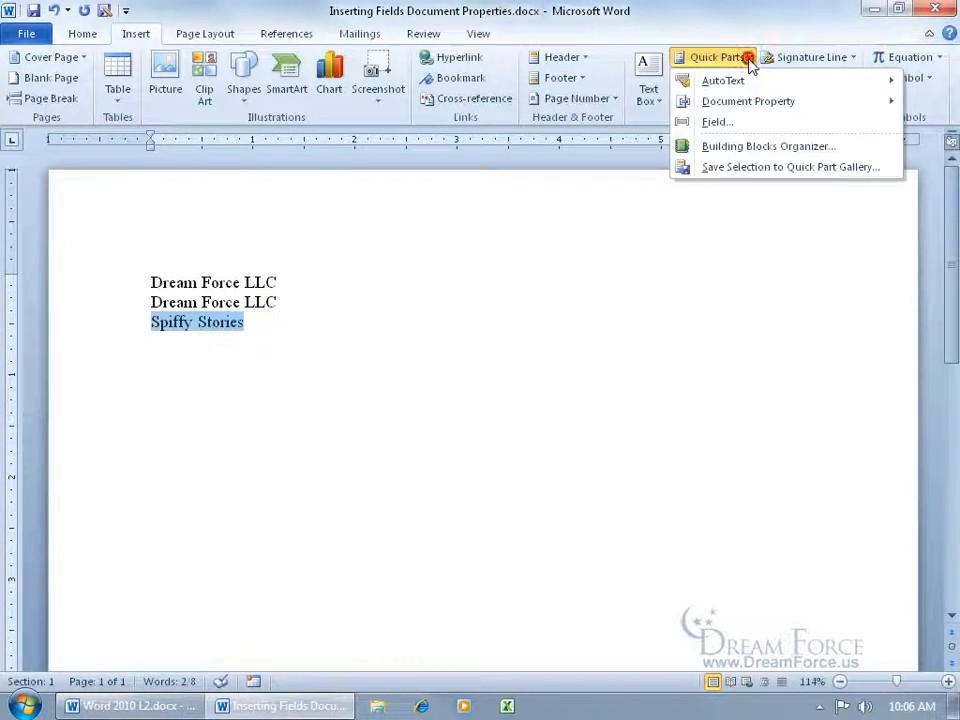
{"action": "left_click", "coordinate": [788, 166]}
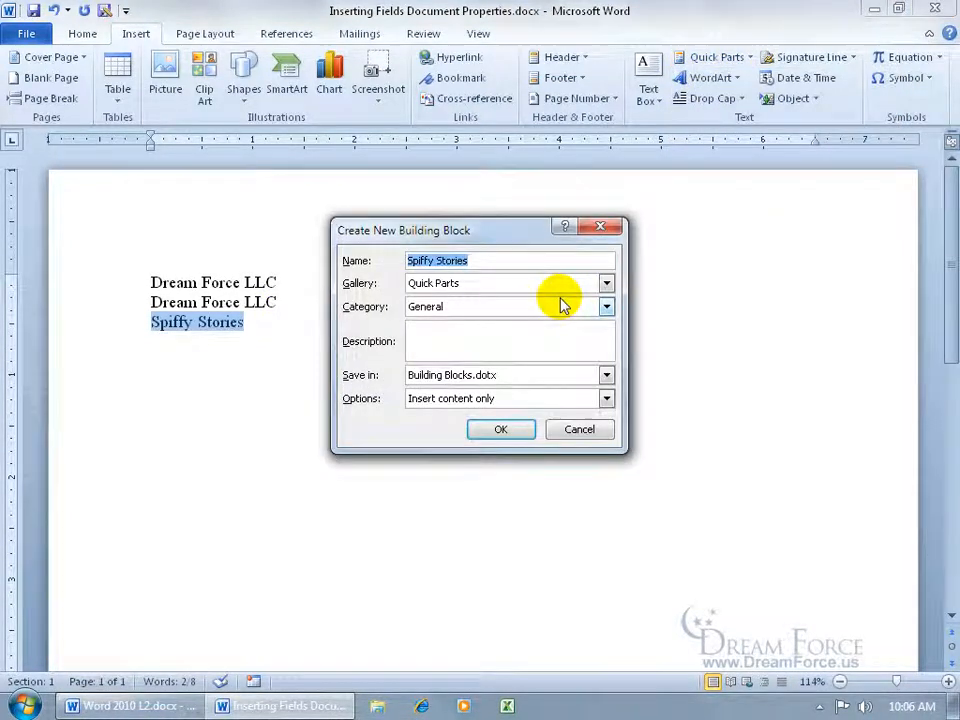
{"action": "mouse_move", "coordinate": [476, 290]}
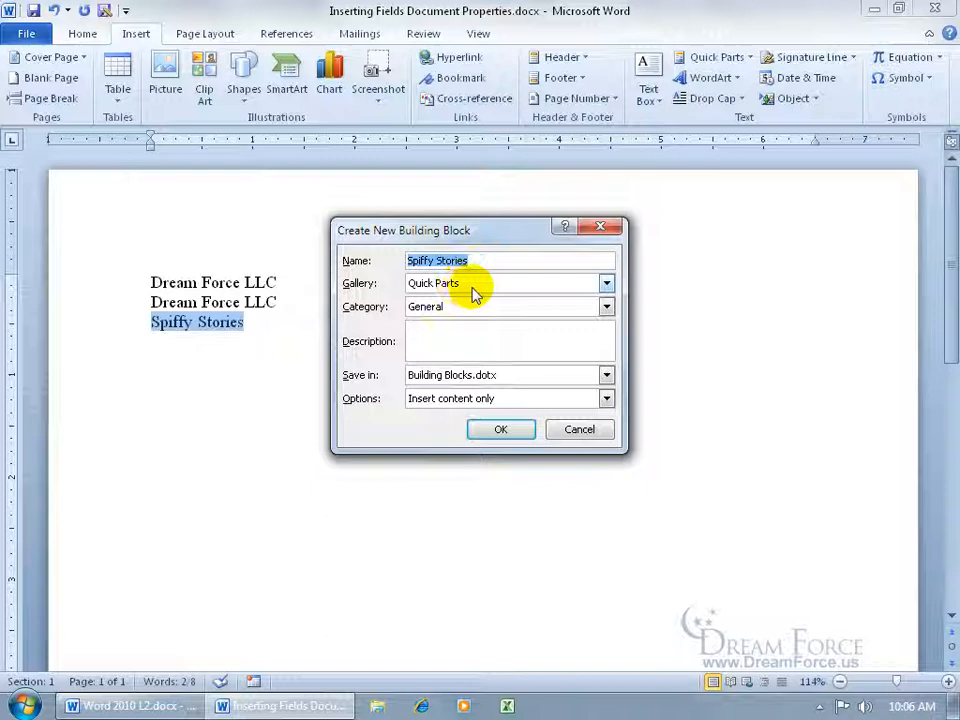
{"action": "left_click", "coordinate": [606, 284]}
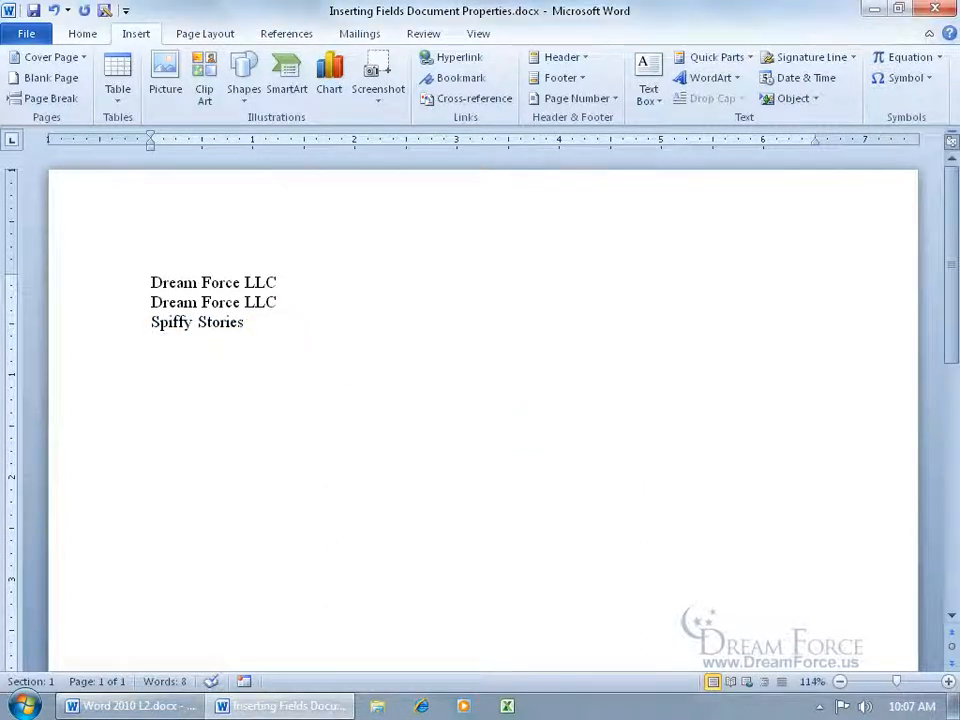
{"action": "type", "text": "spif"}
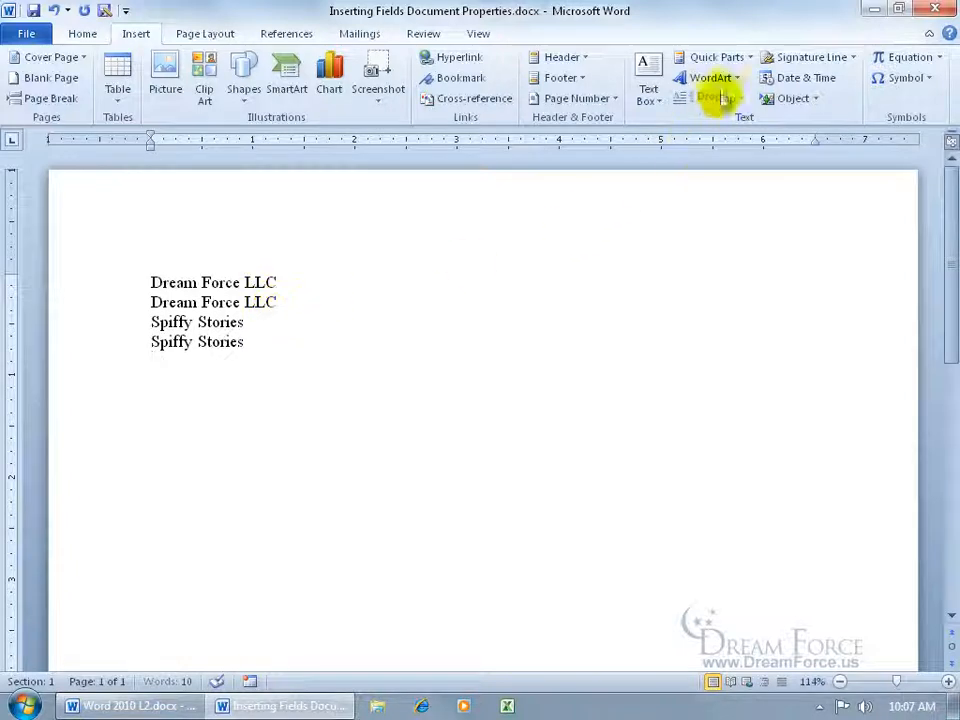
{"action": "left_click", "coordinate": [714, 56]}
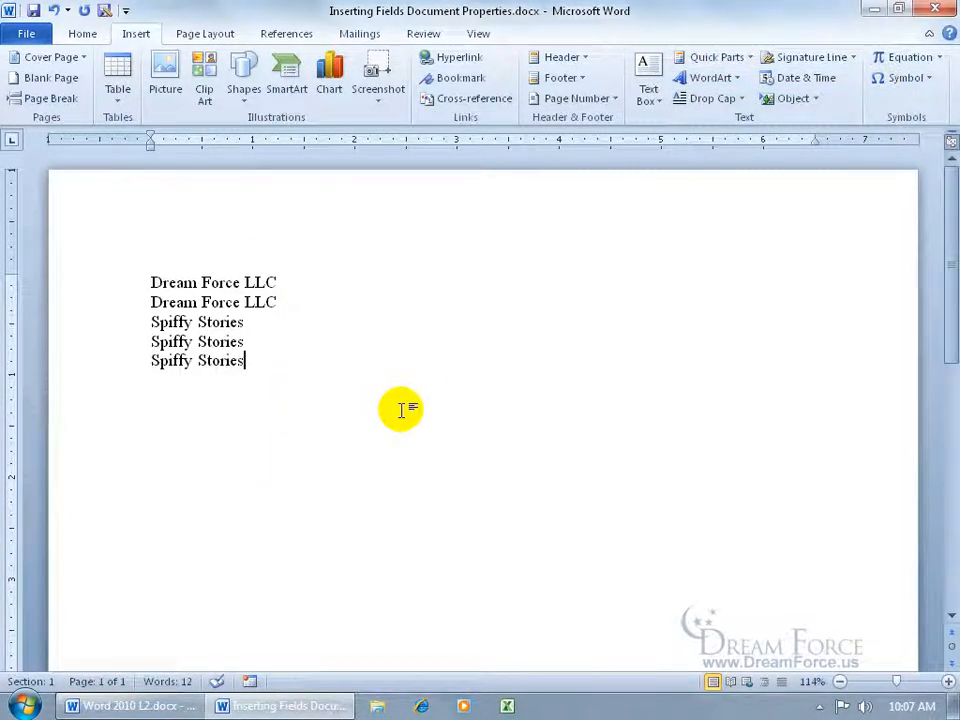
{"action": "mouse_move", "coordinate": [714, 56]}
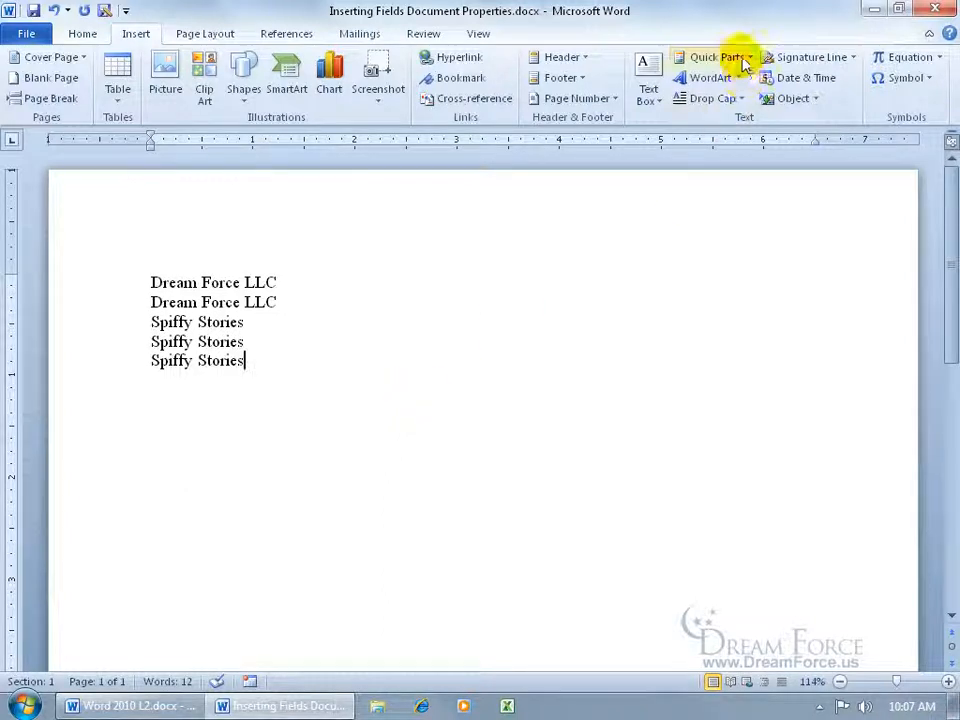
- Delete the Spiffy Stories building block in the organizer and confirm 'spiff' offers no tooltip
{"action": "left_click", "coordinate": [716, 56]}
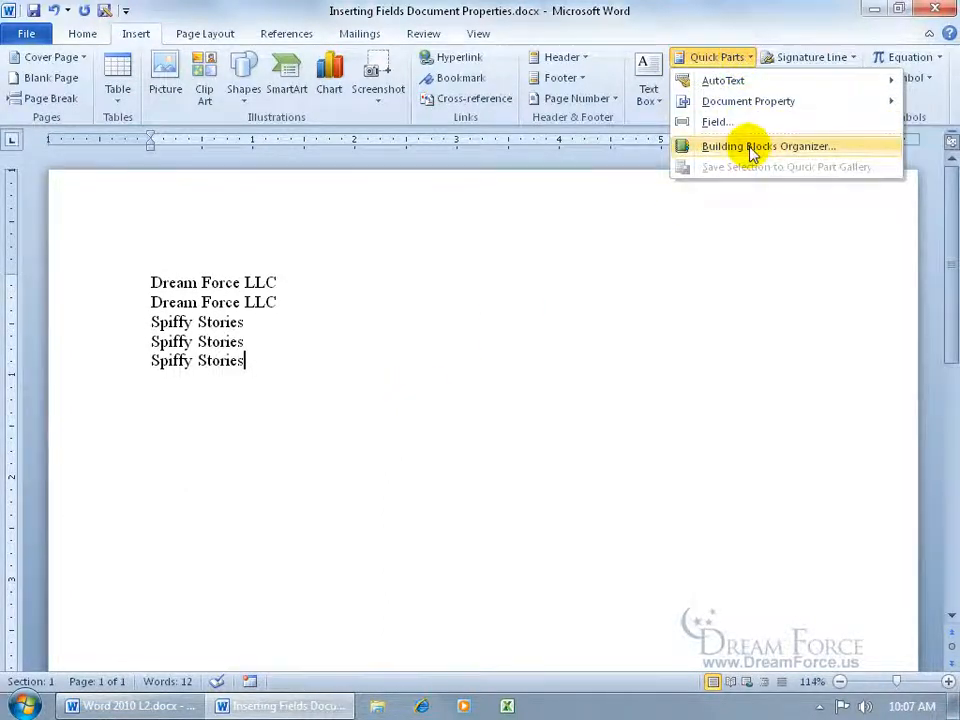
{"action": "left_click", "coordinate": [768, 146]}
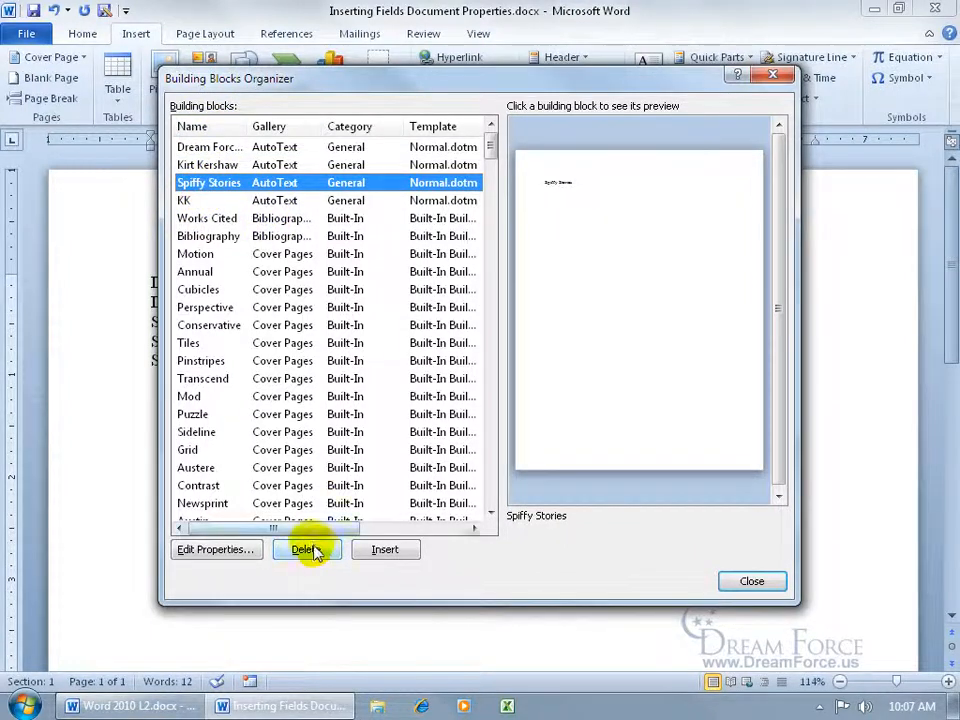
{"action": "left_click", "coordinate": [306, 548]}
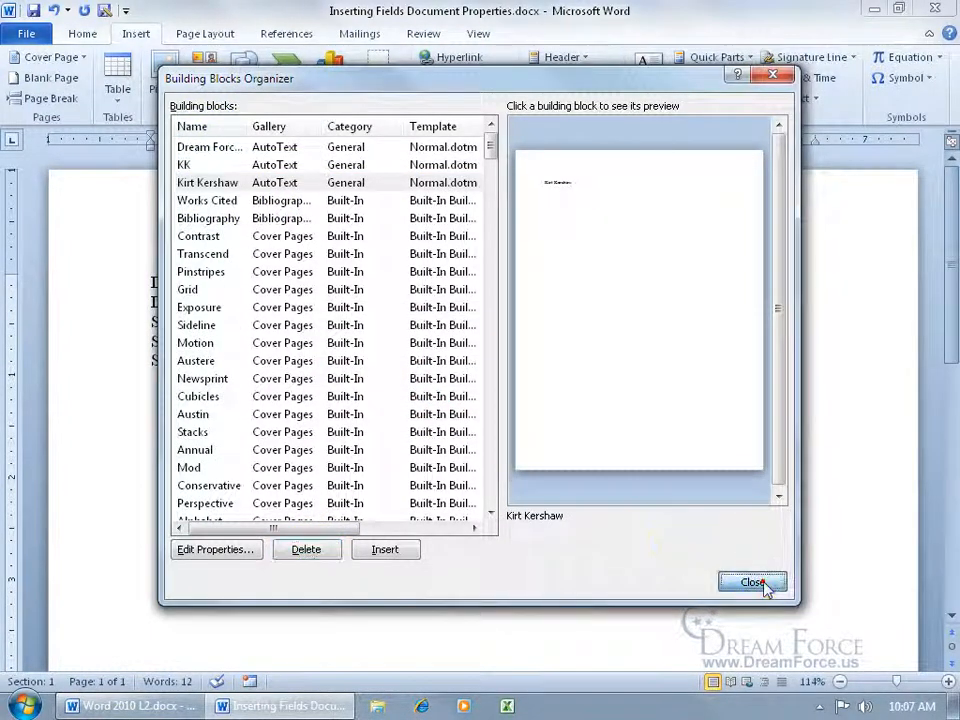
{"action": "left_click", "coordinate": [752, 582]}
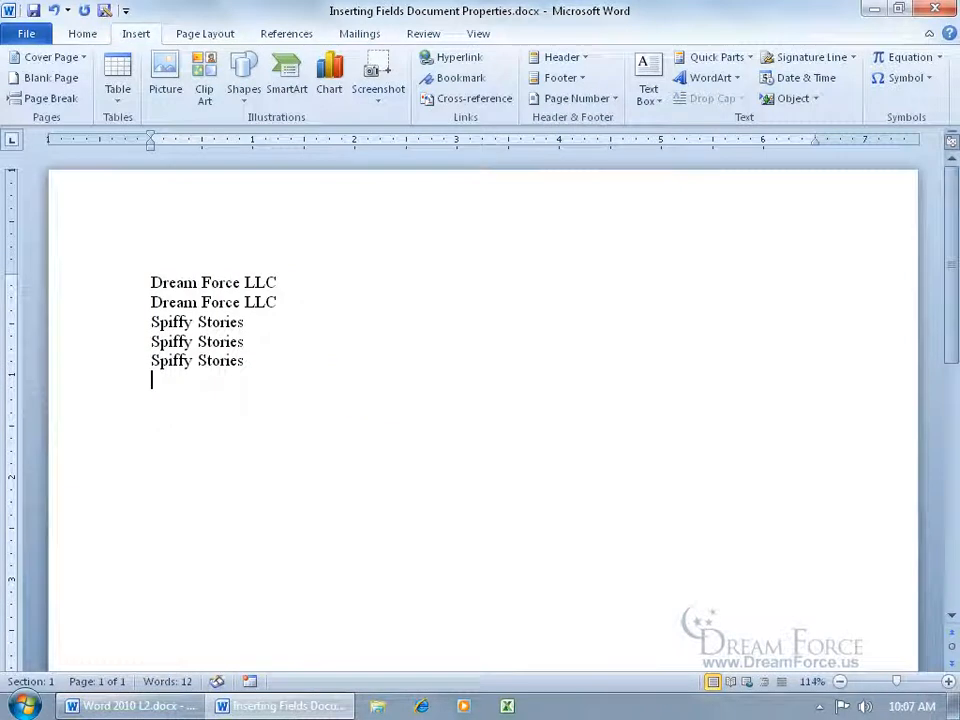
{"action": "type", "text": "spiff"}
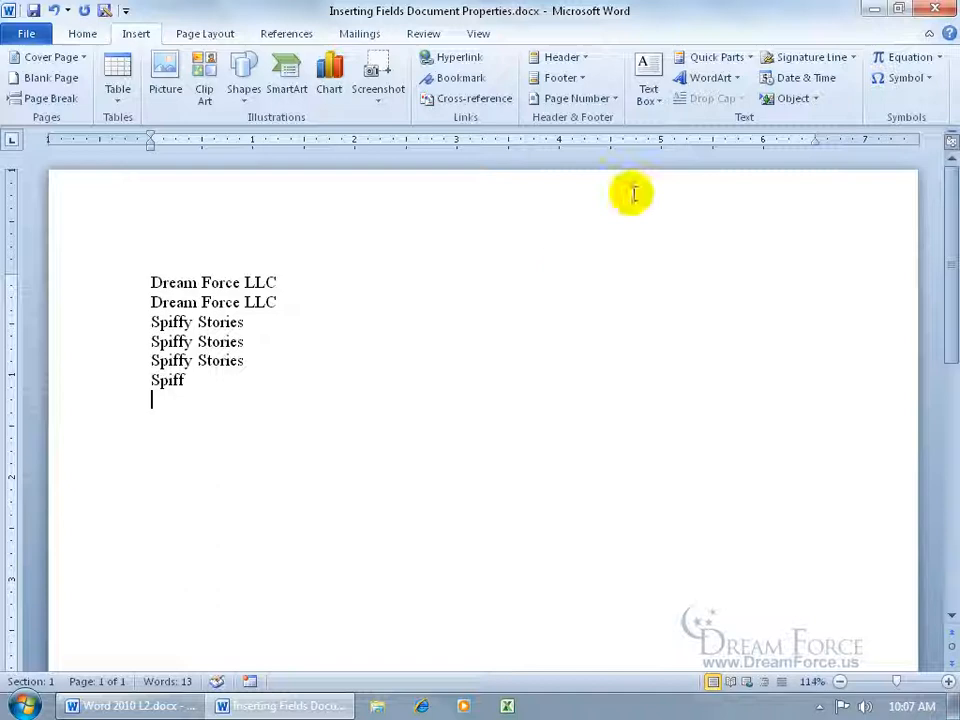
{"action": "left_click", "coordinate": [716, 56]}
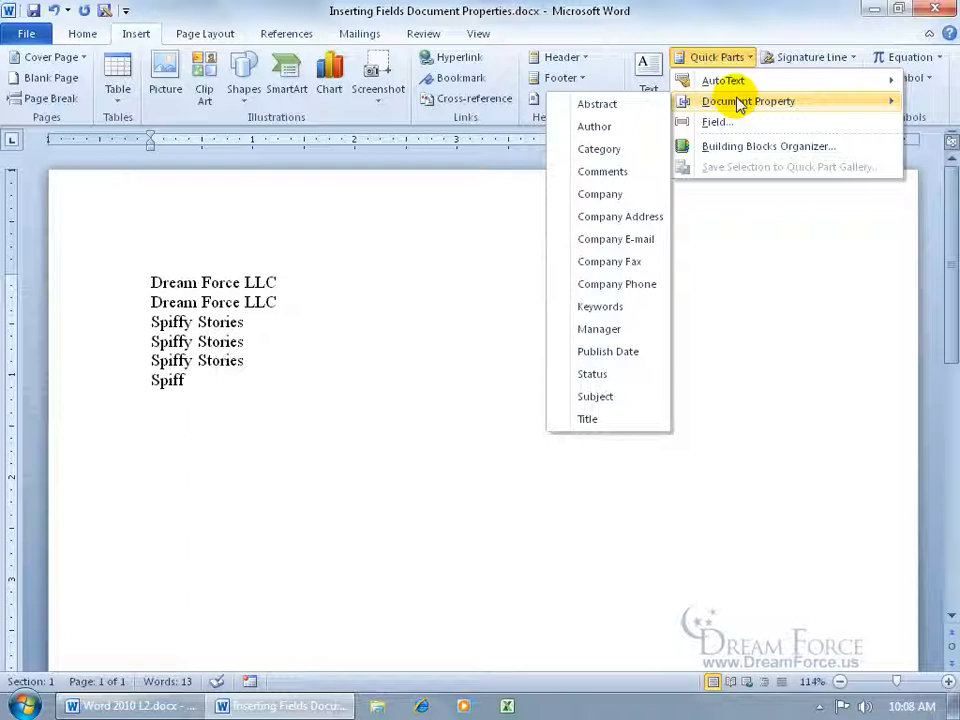
- Switch to the file information page showing size, author and company properties
{"action": "left_click", "coordinate": [28, 32]}
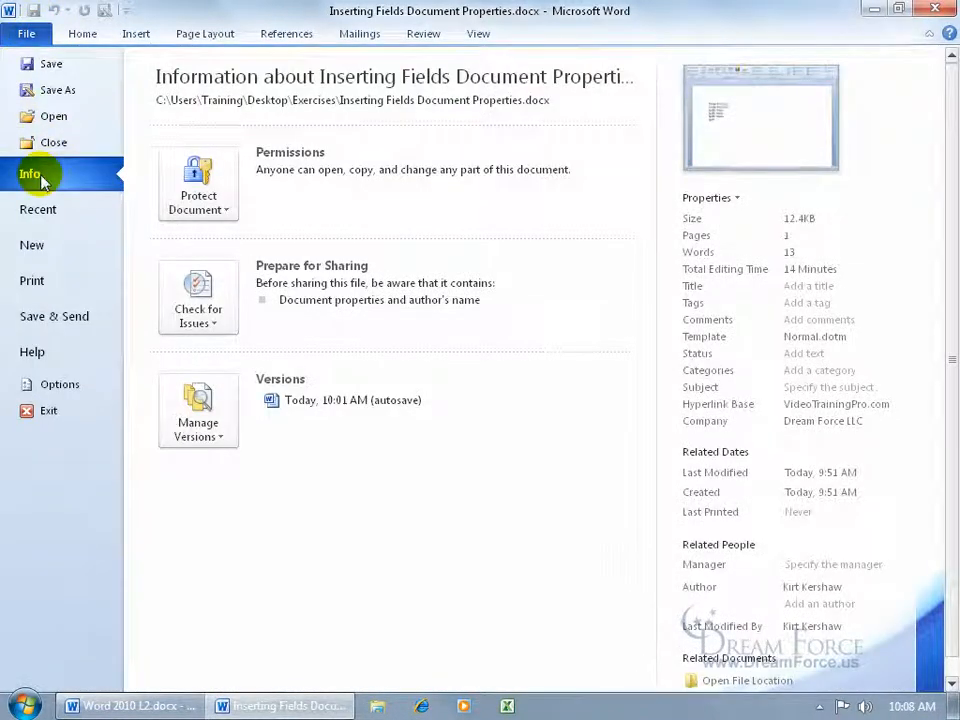
{"action": "mouse_move", "coordinate": [808, 486]}
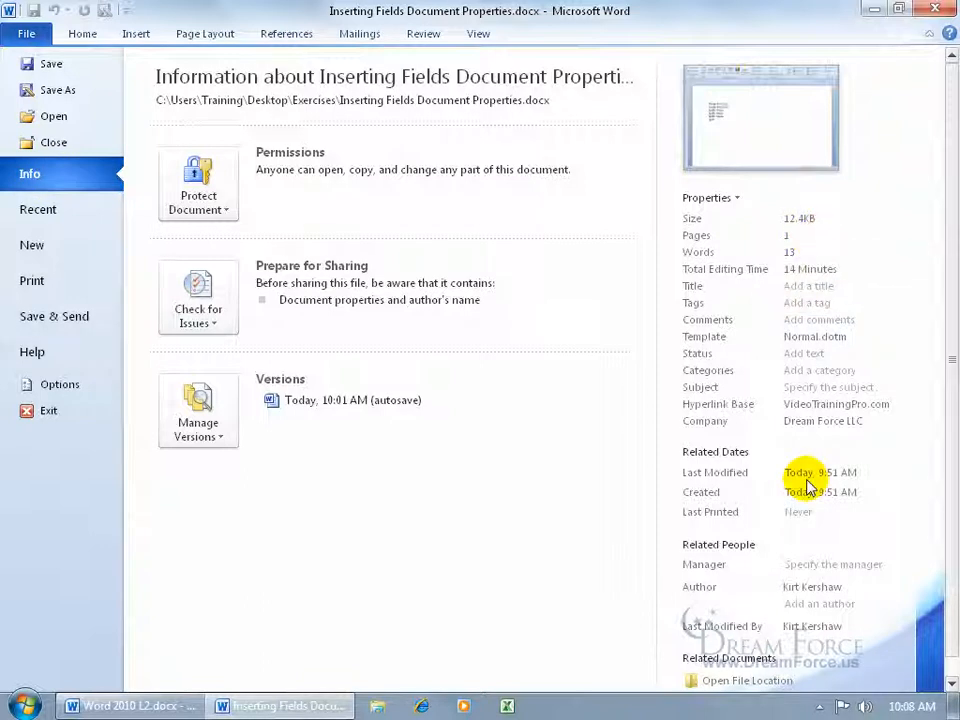
{"action": "mouse_move", "coordinate": [804, 472]}
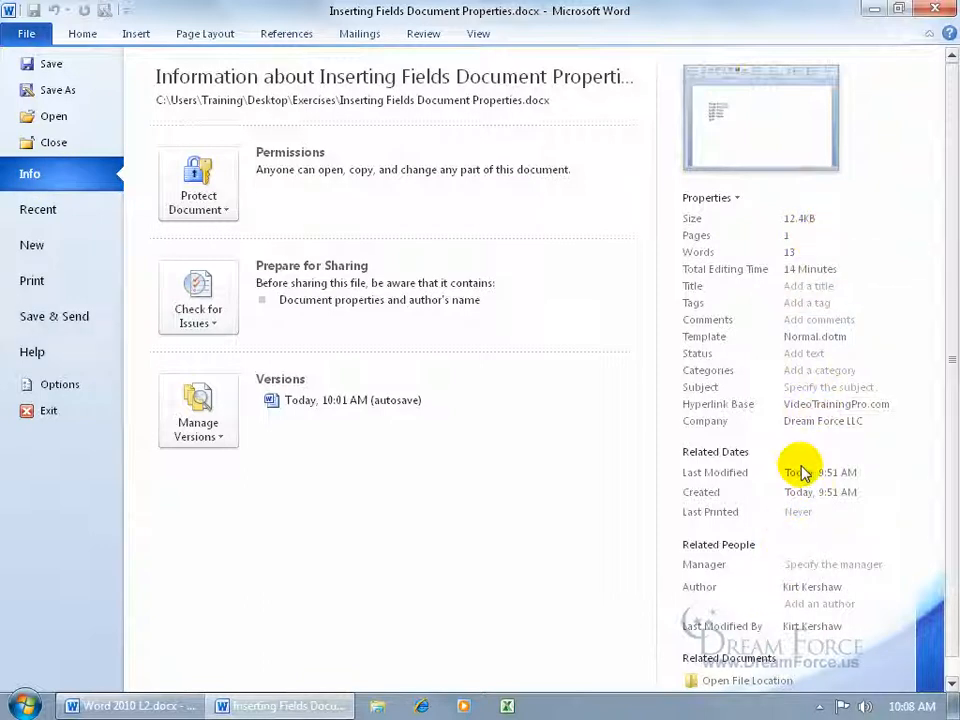
{"action": "mouse_move", "coordinate": [776, 464]}
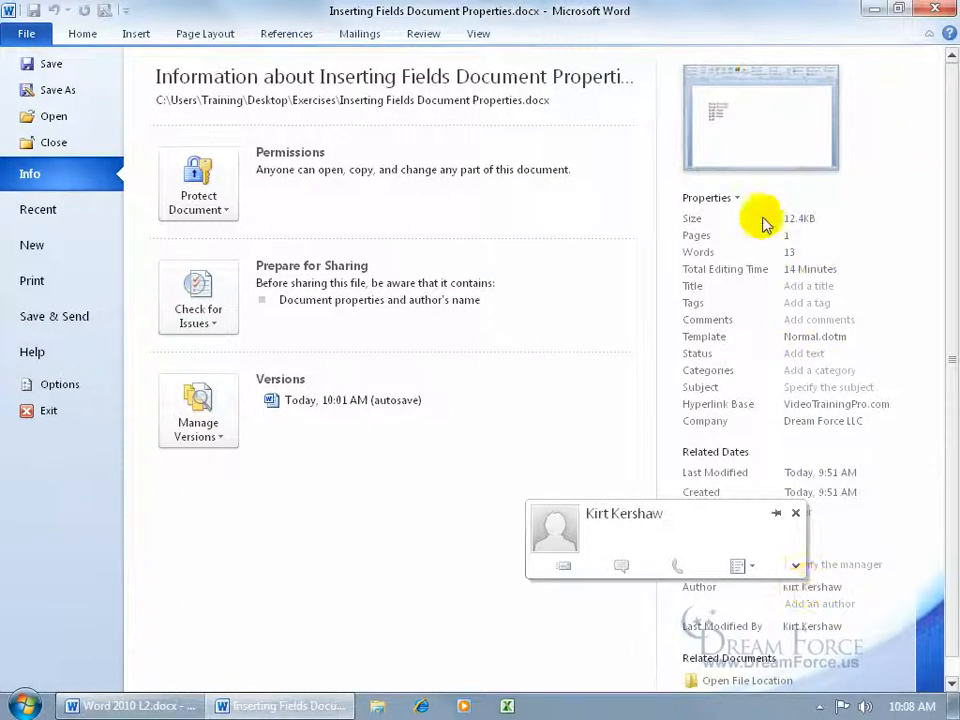
{"action": "left_click", "coordinate": [708, 198]}
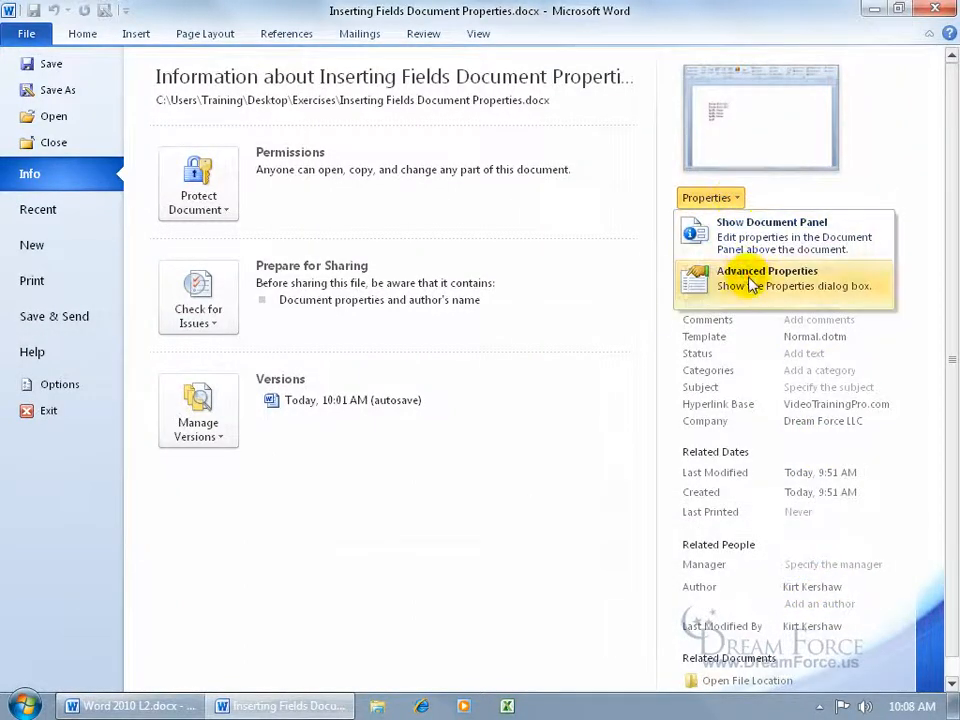
{"action": "left_click", "coordinate": [768, 276]}
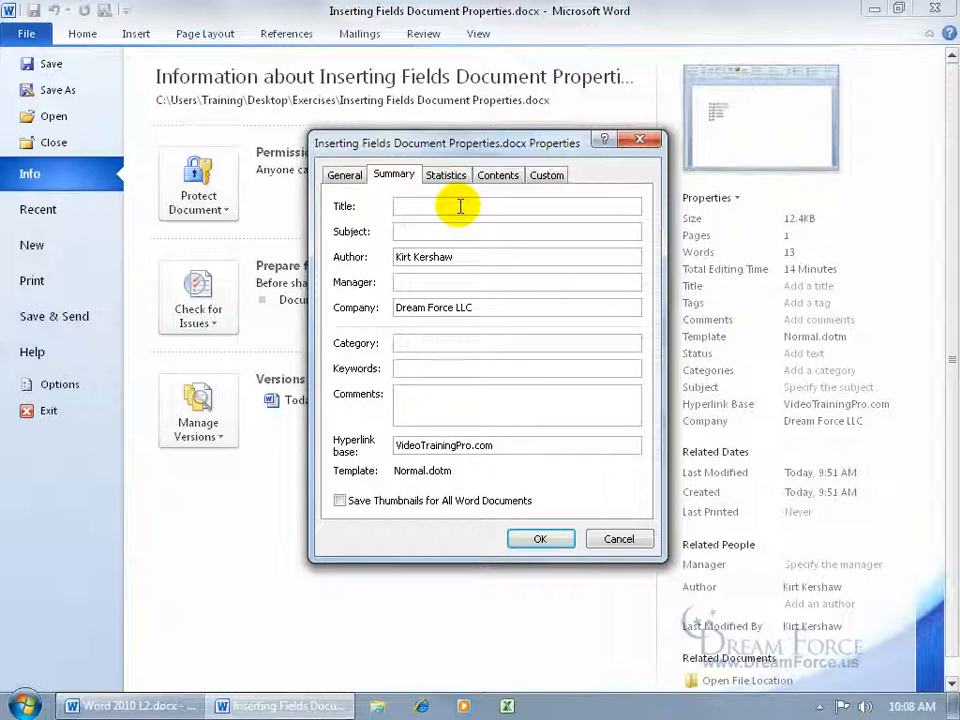
{"action": "mouse_move", "coordinate": [460, 276]}
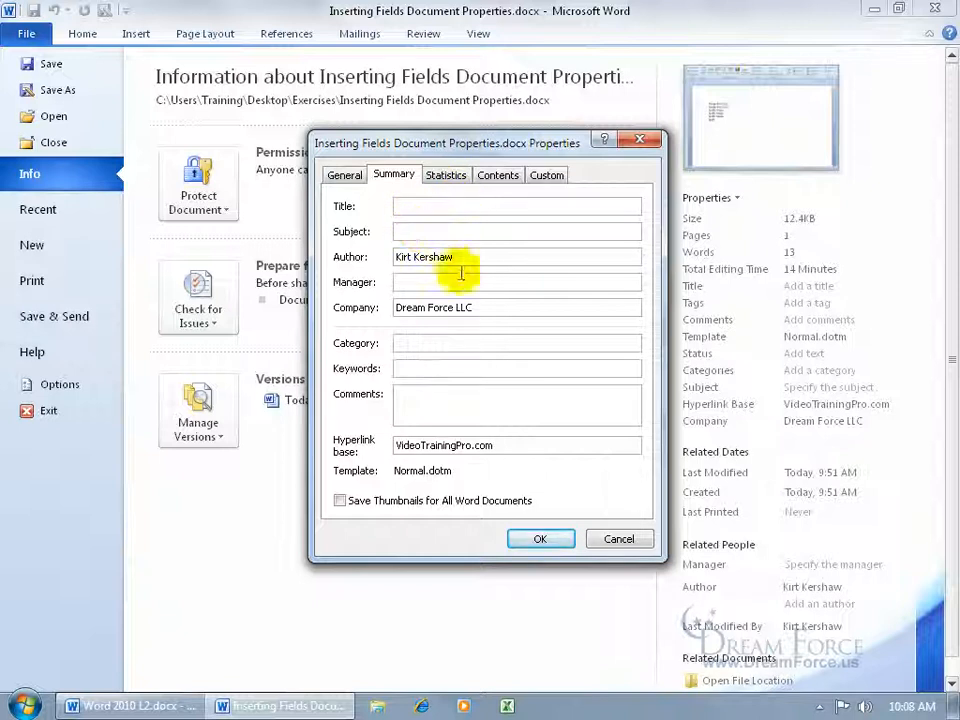
{"action": "left_click", "coordinate": [540, 538]}
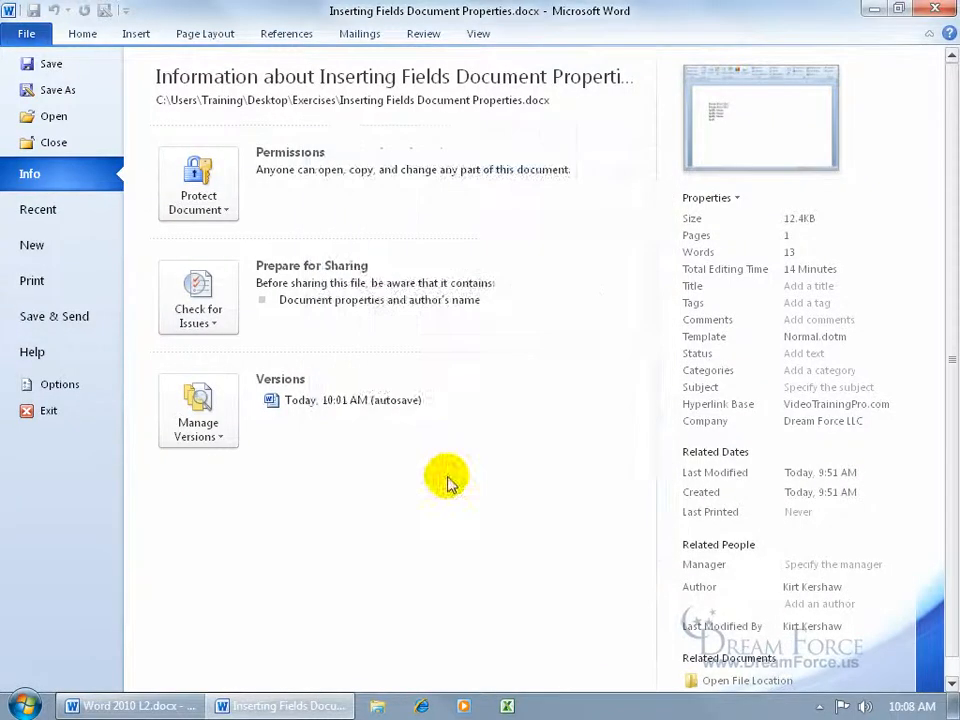
- Leave the info view and insert the Author property field showing Kirt Kershaw
{"action": "left_click", "coordinate": [26, 32]}
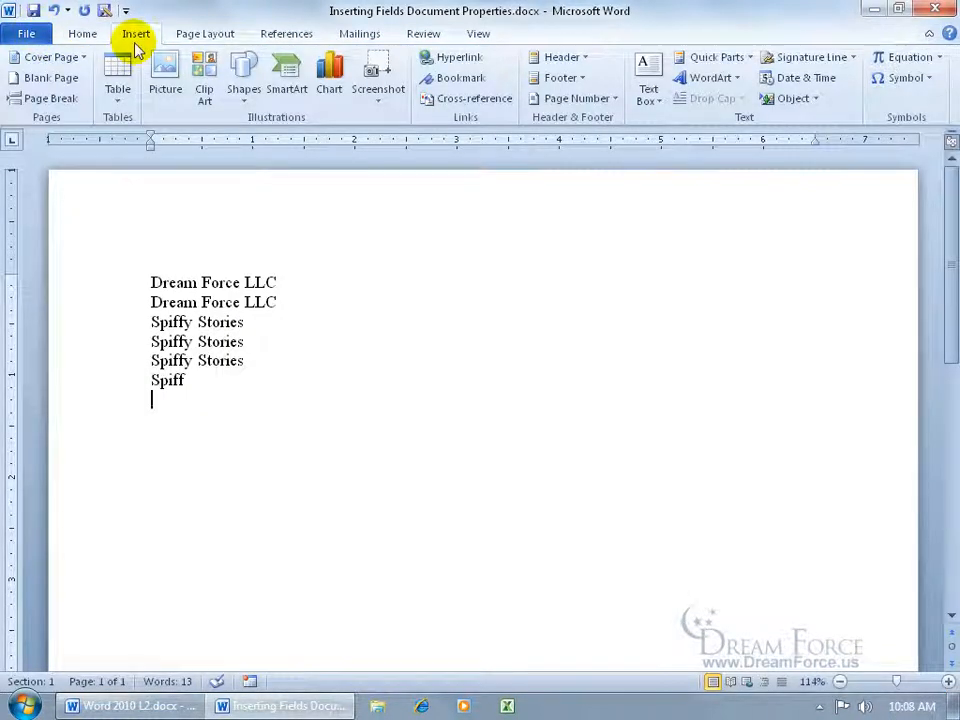
{"action": "mouse_move", "coordinate": [716, 56]}
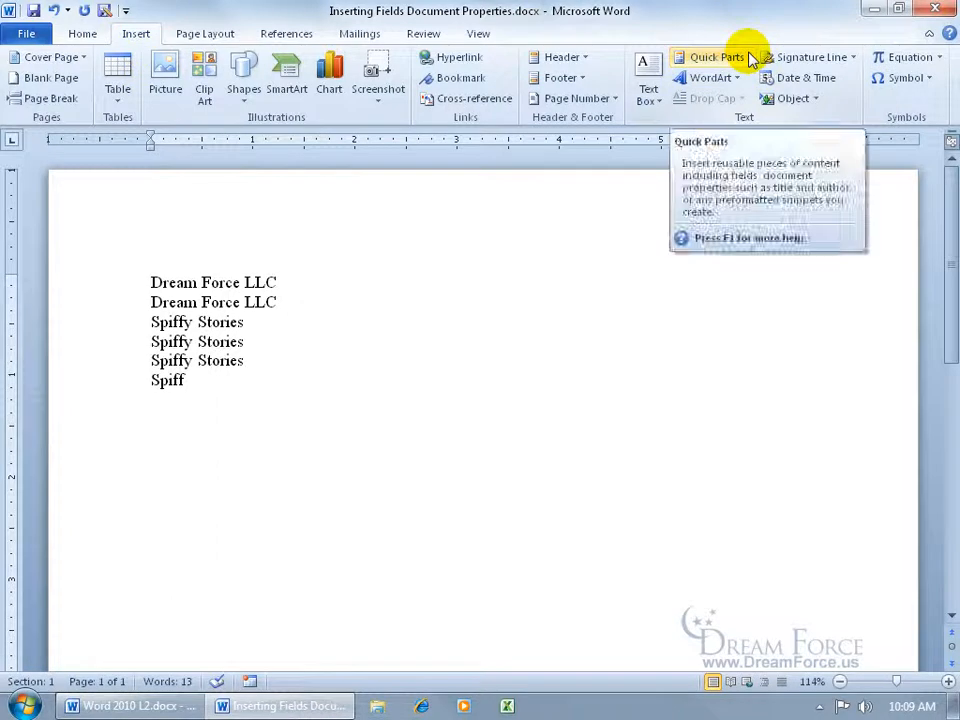
{"action": "left_click", "coordinate": [716, 56]}
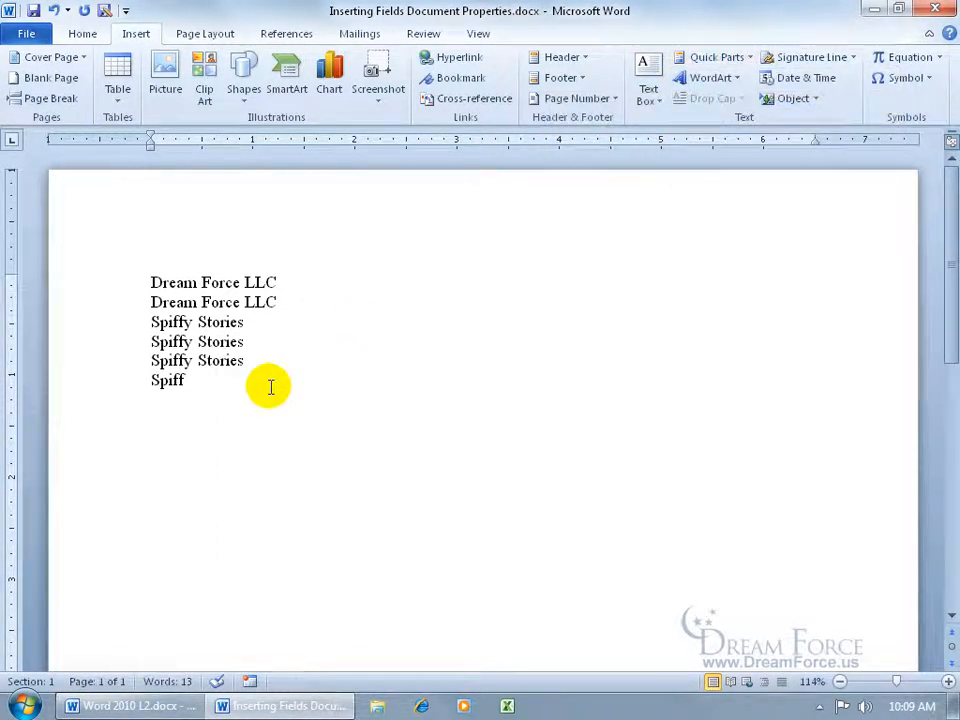
{"action": "left_click", "coordinate": [712, 56]}
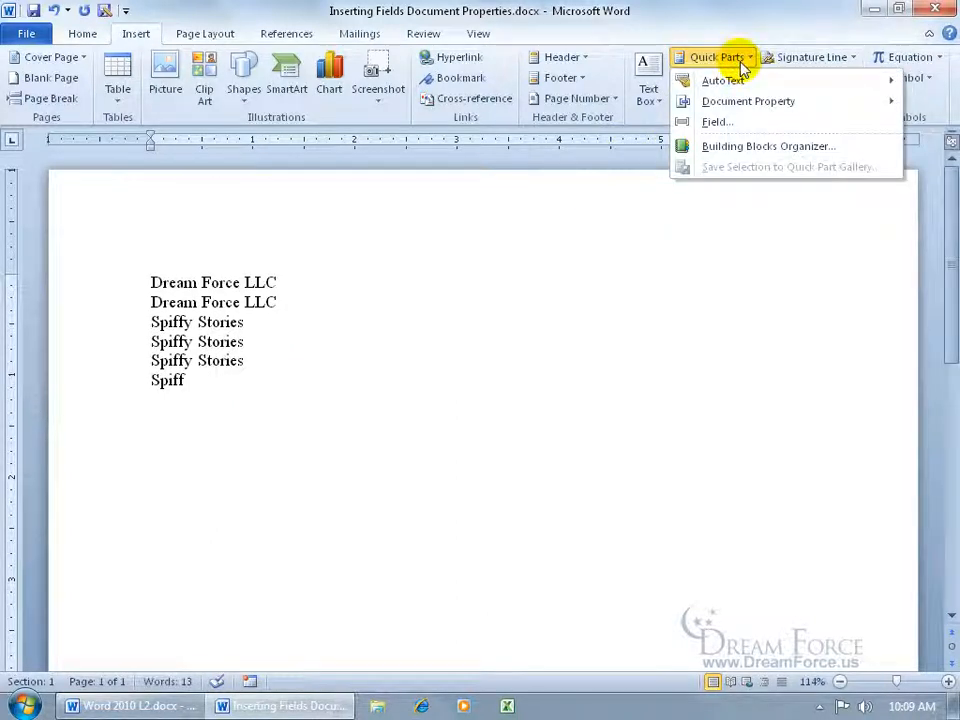
{"action": "left_click", "coordinate": [748, 100]}
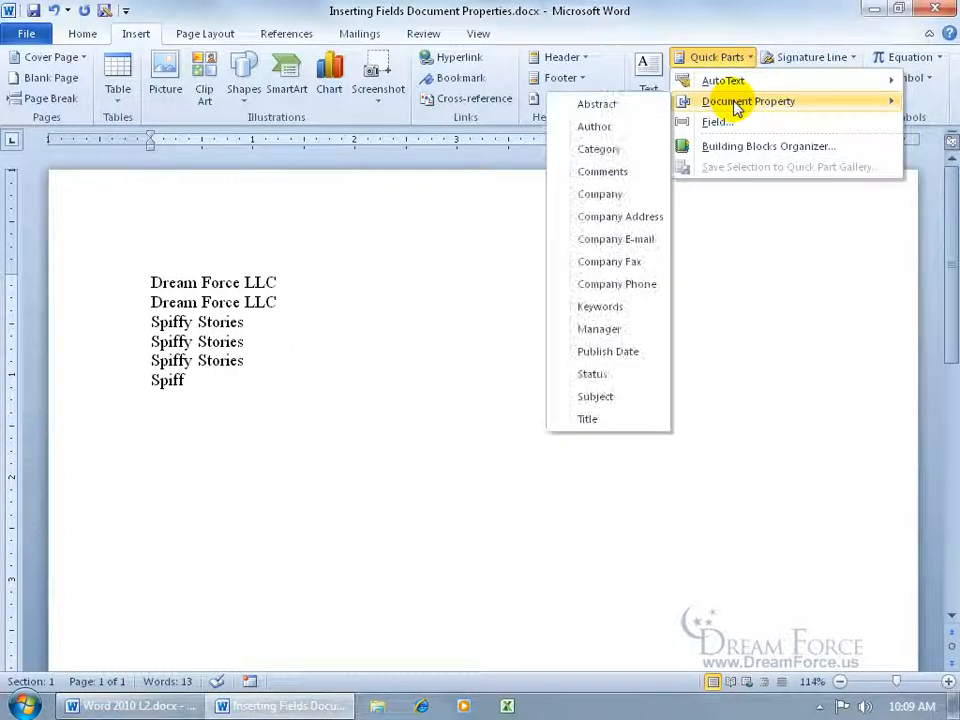
{"action": "mouse_move", "coordinate": [594, 126]}
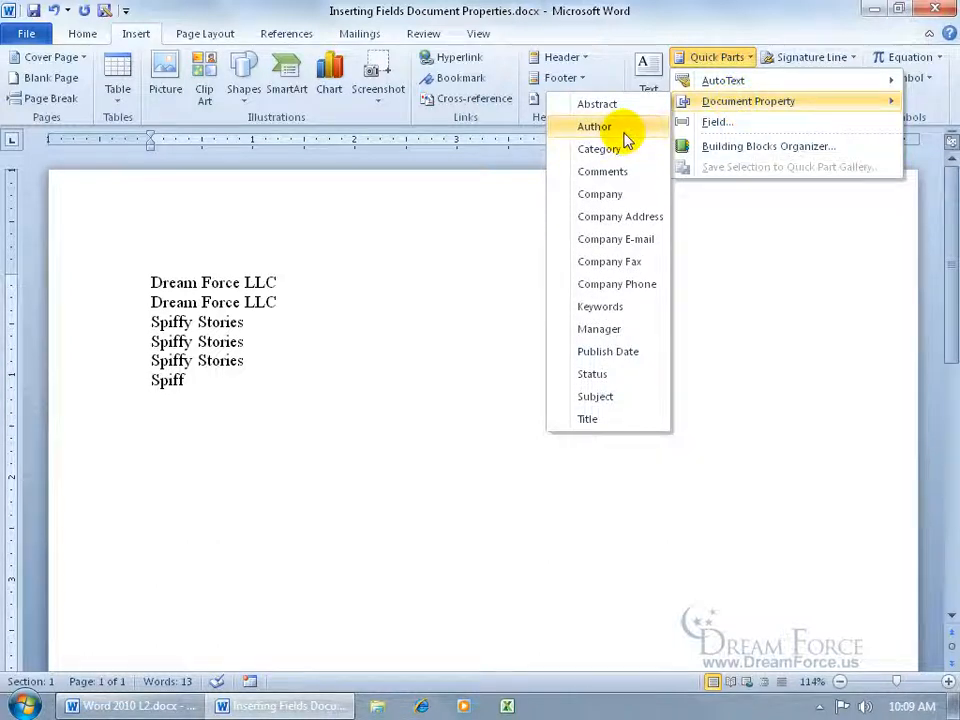
{"action": "left_click", "coordinate": [594, 126]}
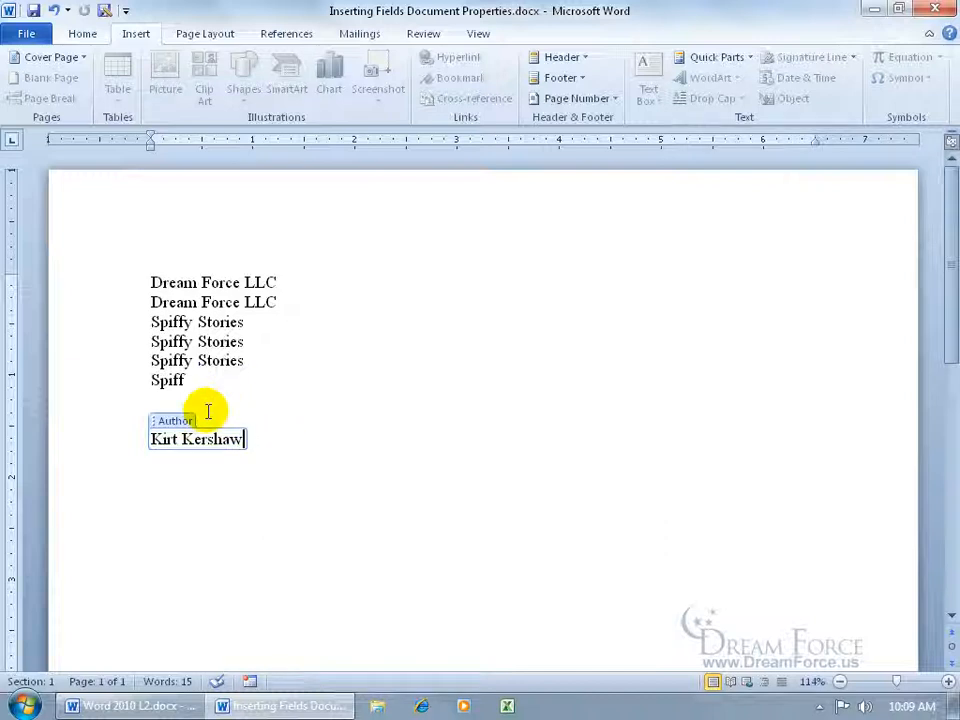
{"action": "mouse_move", "coordinate": [112, 344]}
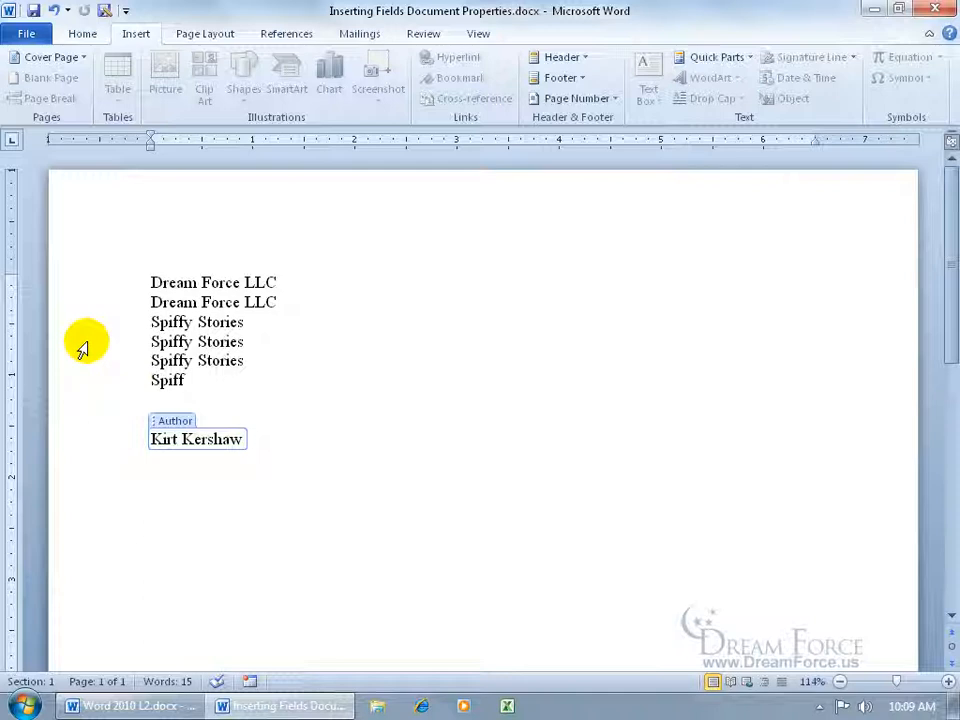
{"action": "mouse_move", "coordinate": [118, 460]}
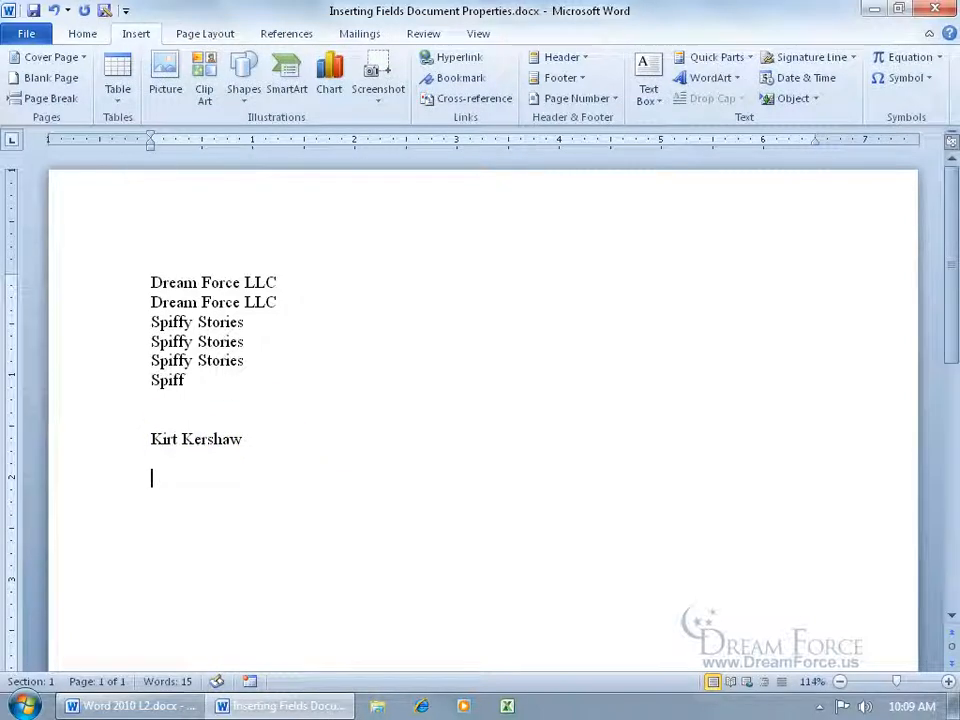
- Insert a Date field in dddd, MMMM dd, yyyy format showing Friday, February 03, 2012
{"action": "left_click", "coordinate": [712, 56]}
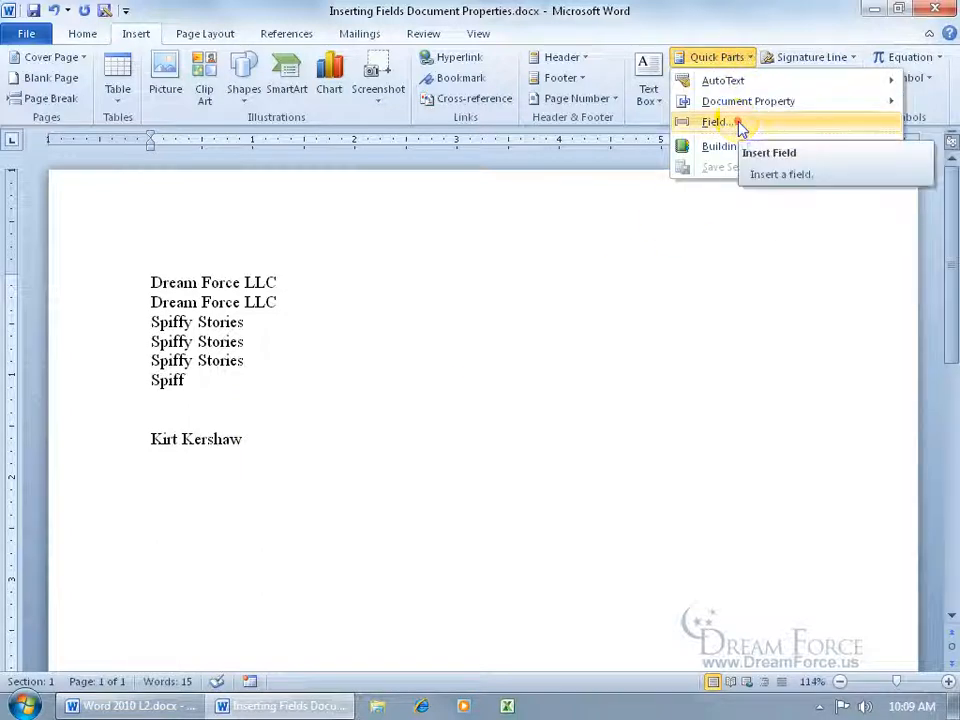
{"action": "left_click", "coordinate": [712, 122]}
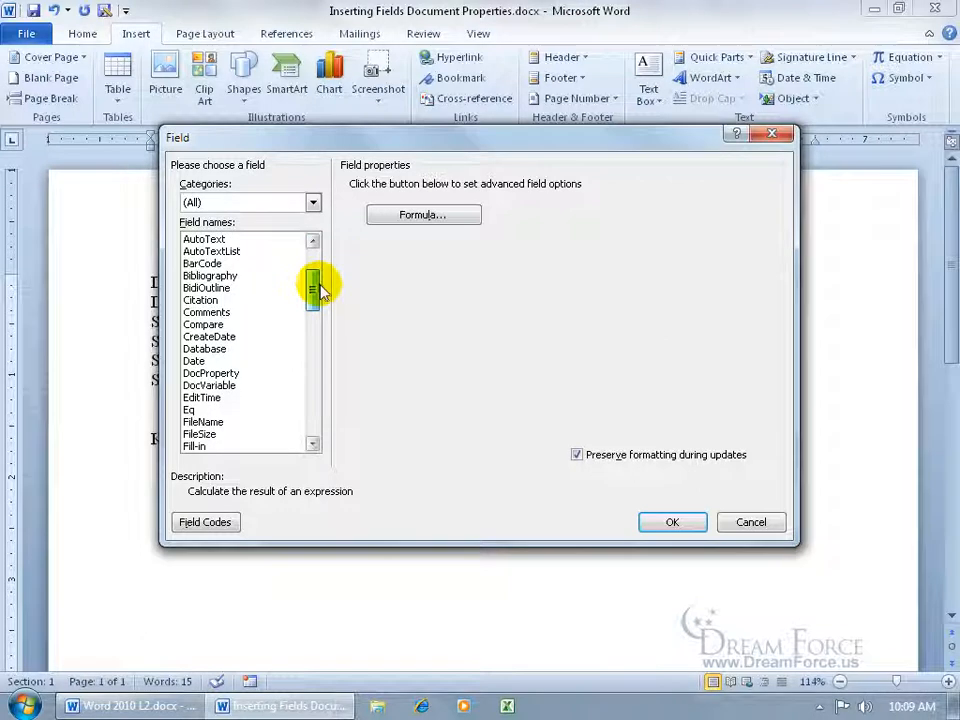
{"action": "left_click", "coordinate": [194, 336]}
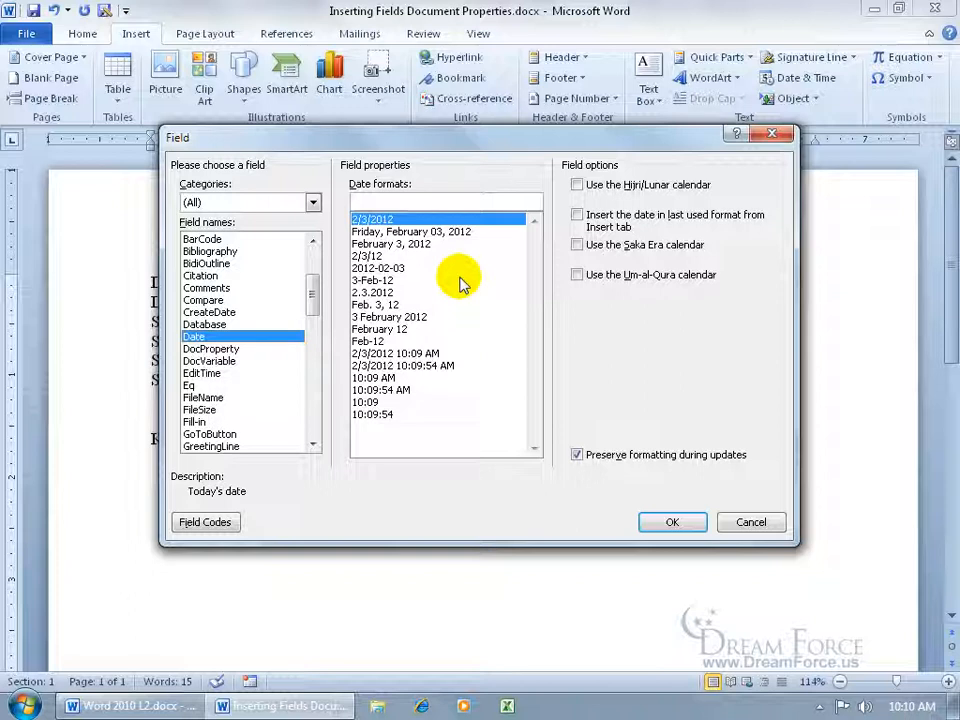
{"action": "mouse_move", "coordinate": [444, 244]}
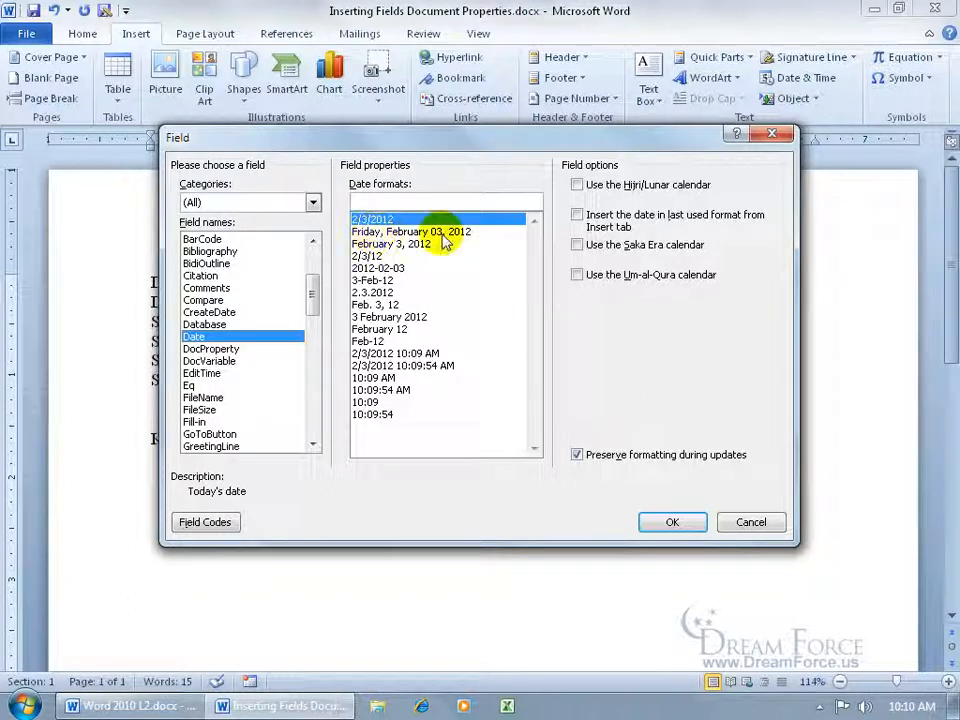
{"action": "left_click", "coordinate": [410, 232]}
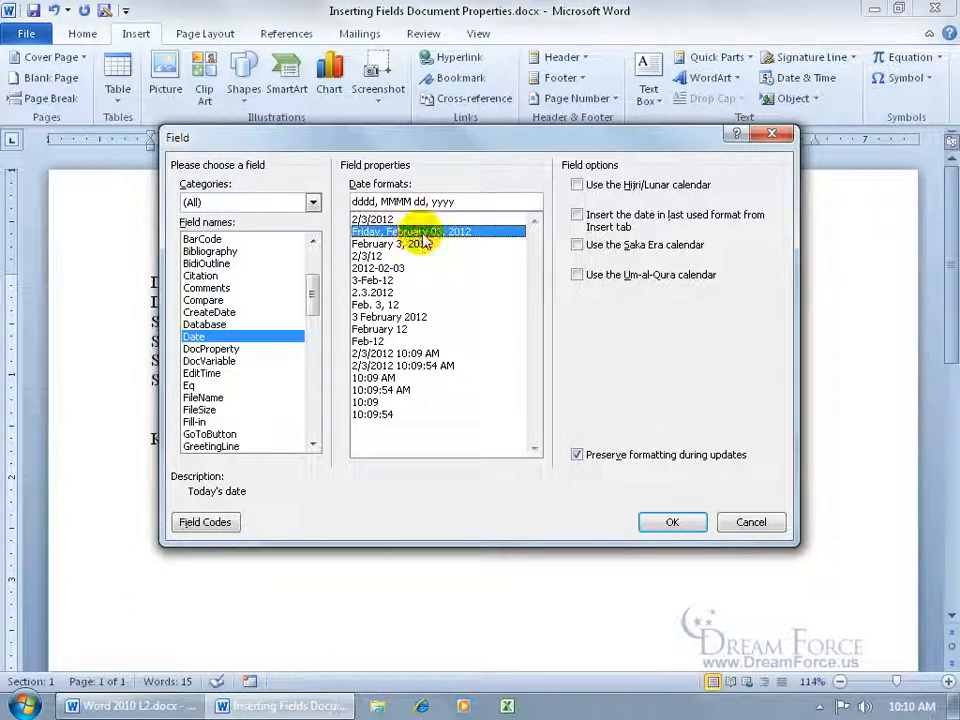
{"action": "left_click", "coordinate": [672, 522]}
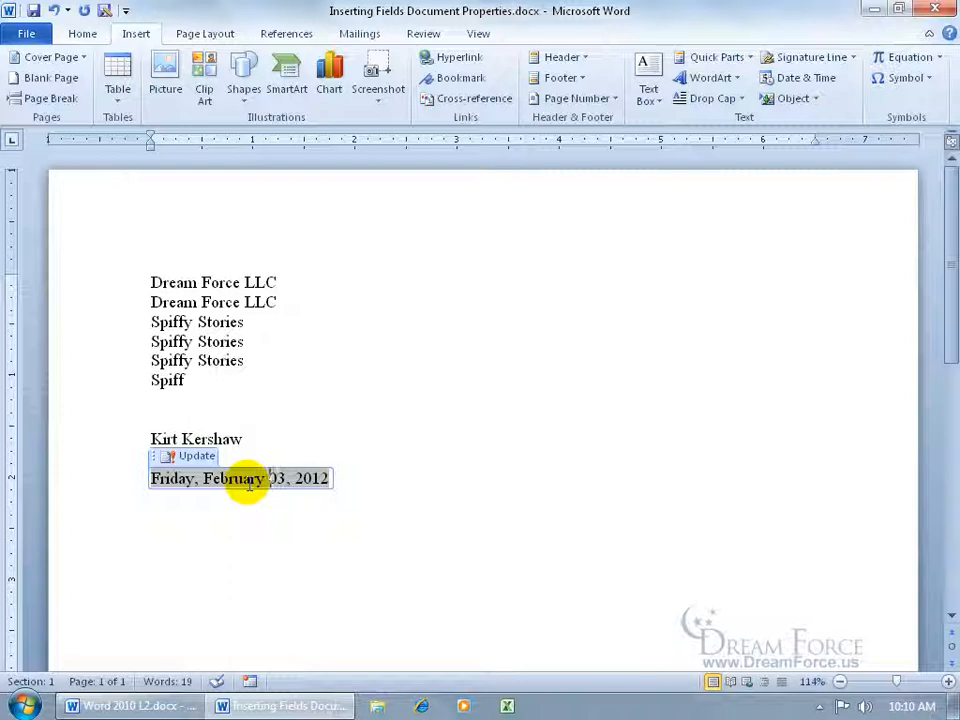
{"action": "mouse_move", "coordinate": [190, 456]}
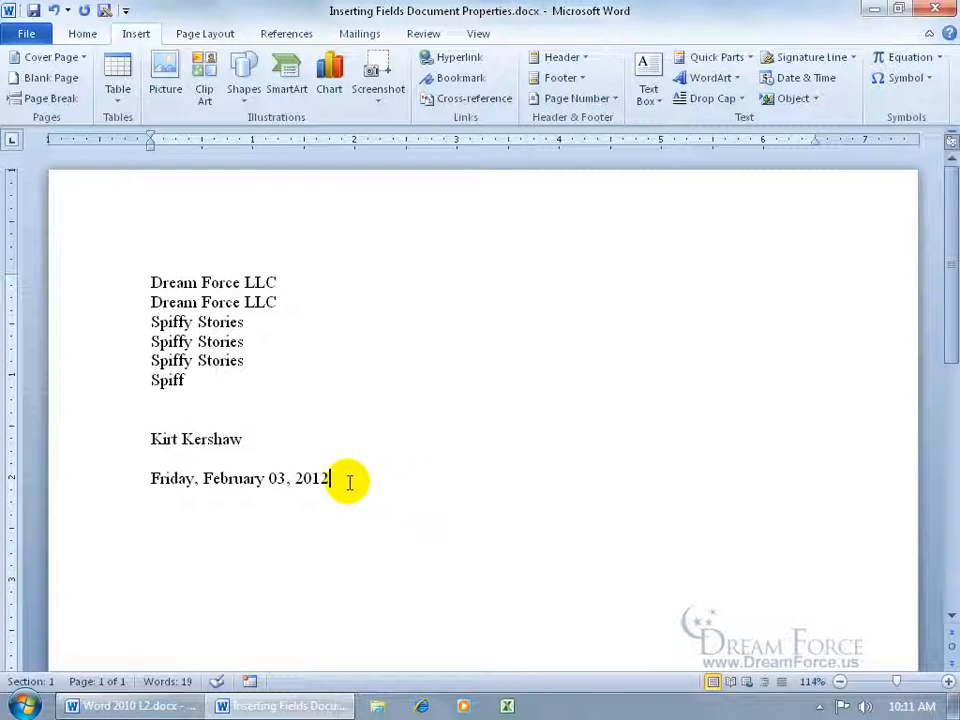
- Edit the date field to M/d/yyyy h:mm:ss am/pm format and update it to the current time
{"action": "right_click", "coordinate": [240, 478]}
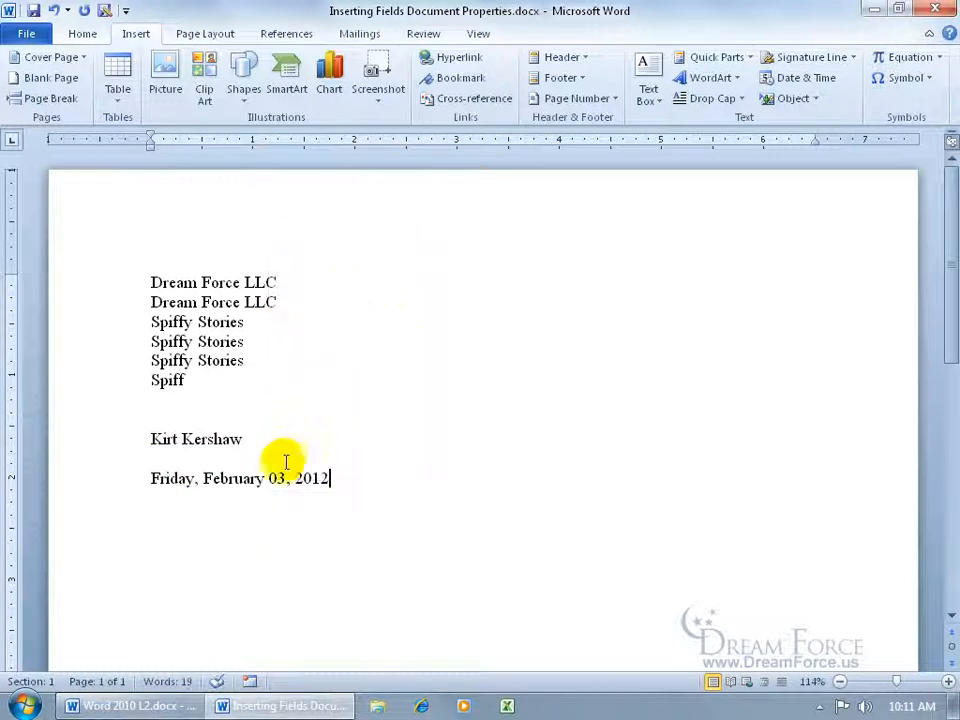
{"action": "right_click", "coordinate": [300, 478]}
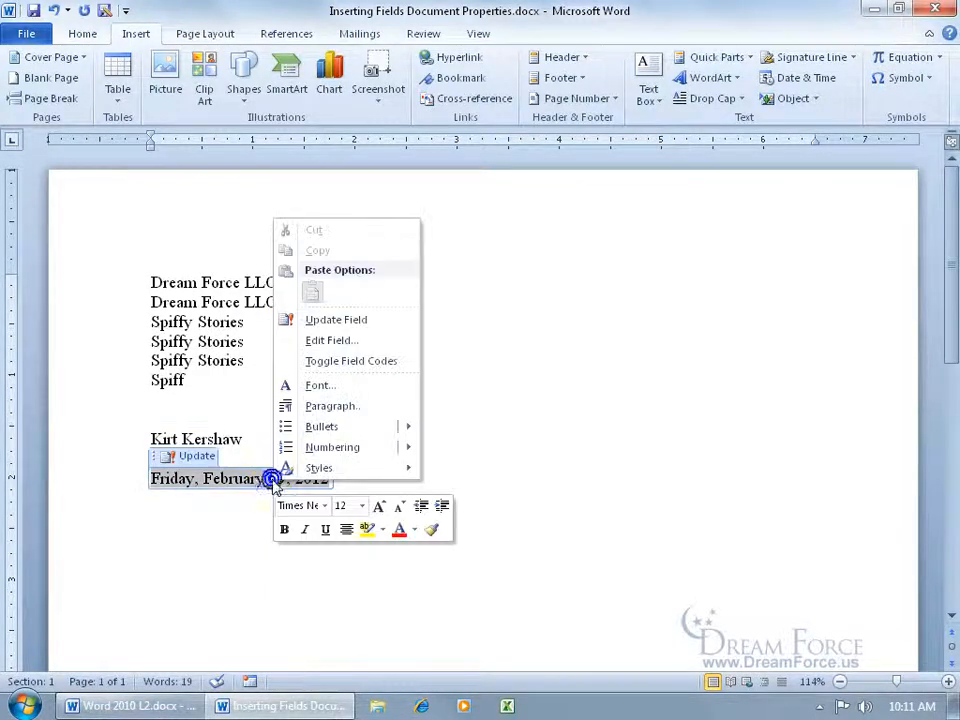
{"action": "left_click", "coordinate": [330, 340]}
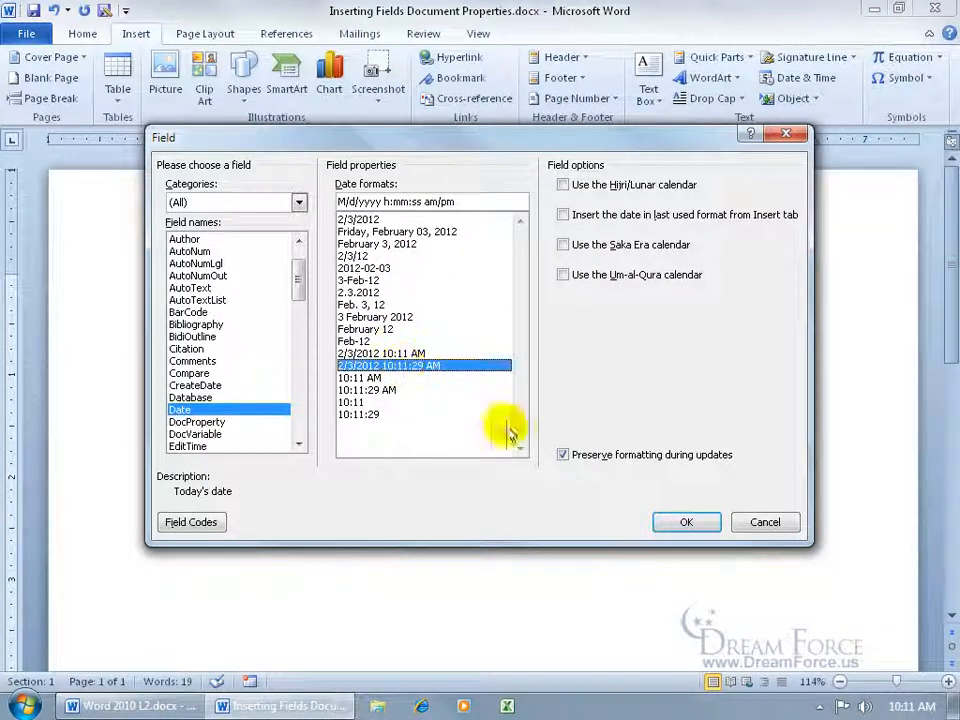
{"action": "left_click", "coordinate": [686, 520]}
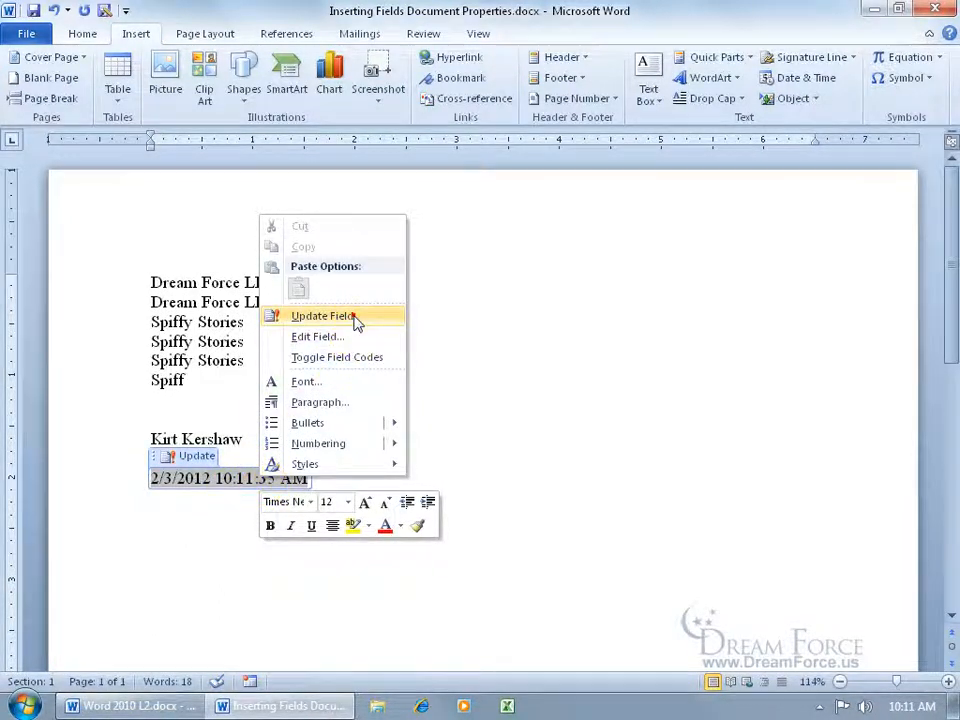
{"action": "left_click", "coordinate": [322, 316]}
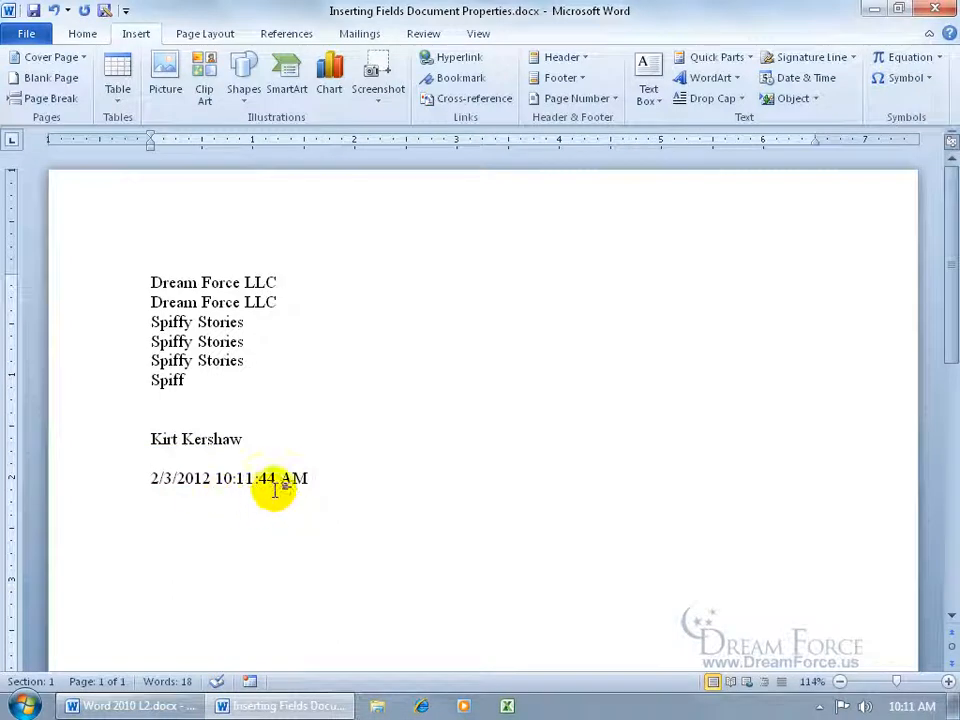